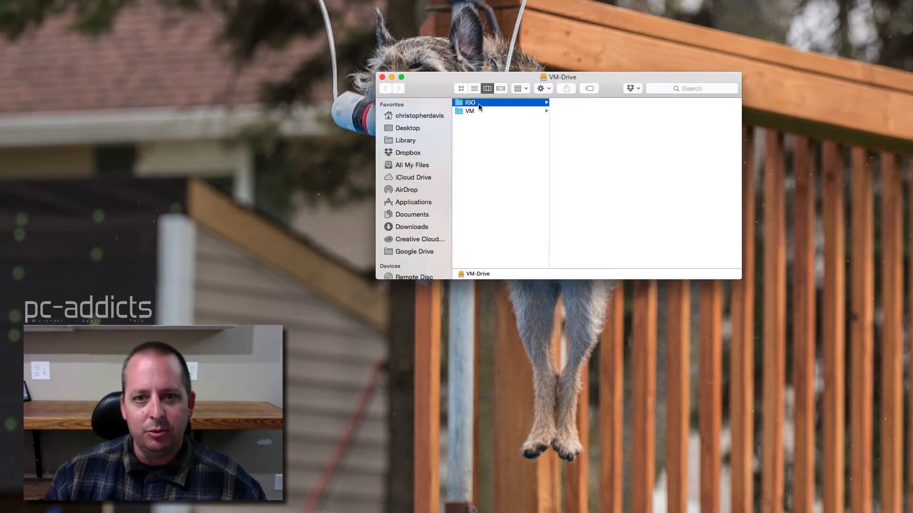
Confirm ubuntu-14.04.2-desktop-amd64.iso is in VM-Drive > ISO, then close Finder.
left_click(470, 102)
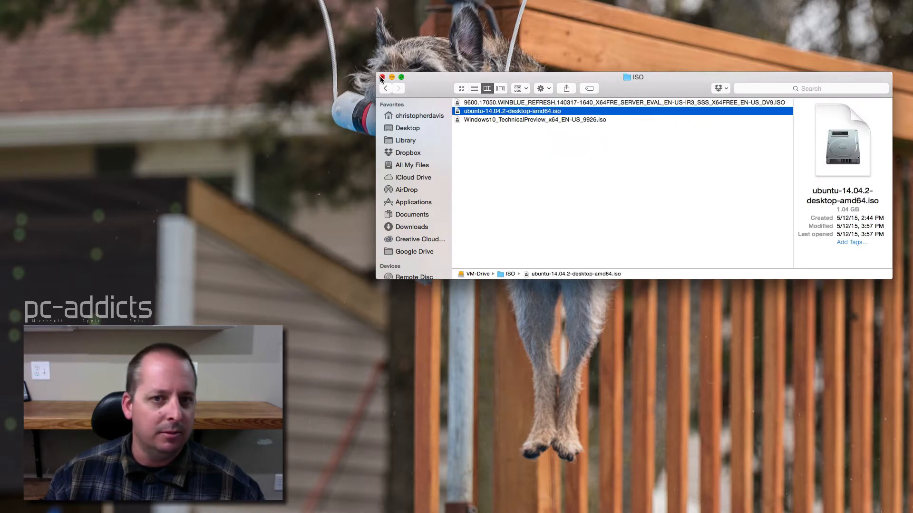
left_click(381, 78)
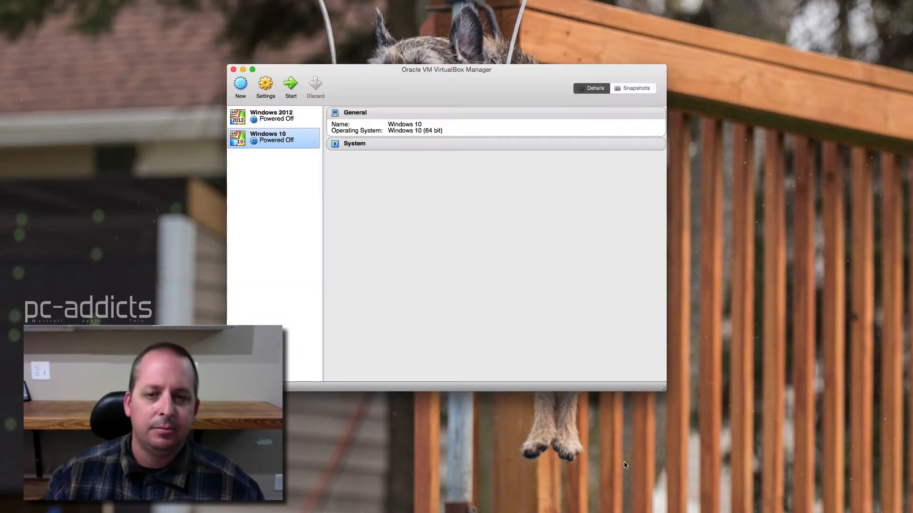
Start a new Linux VM named Ubuntu with 512 MB of memory.
left_click(239, 86)
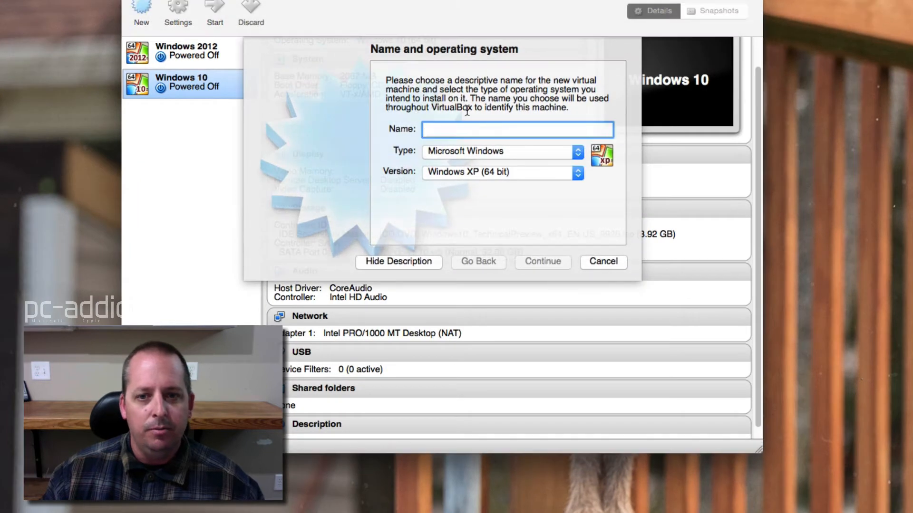
type("Ubuntu")
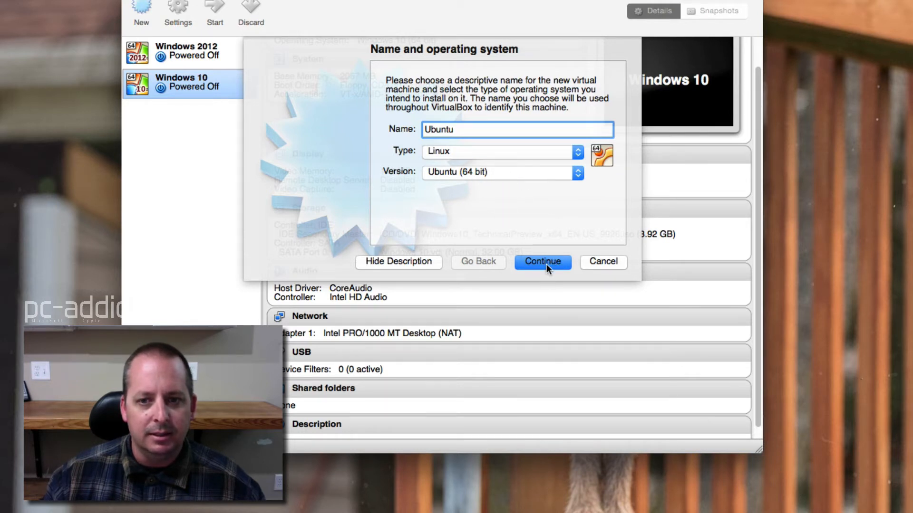
left_click(542, 262)
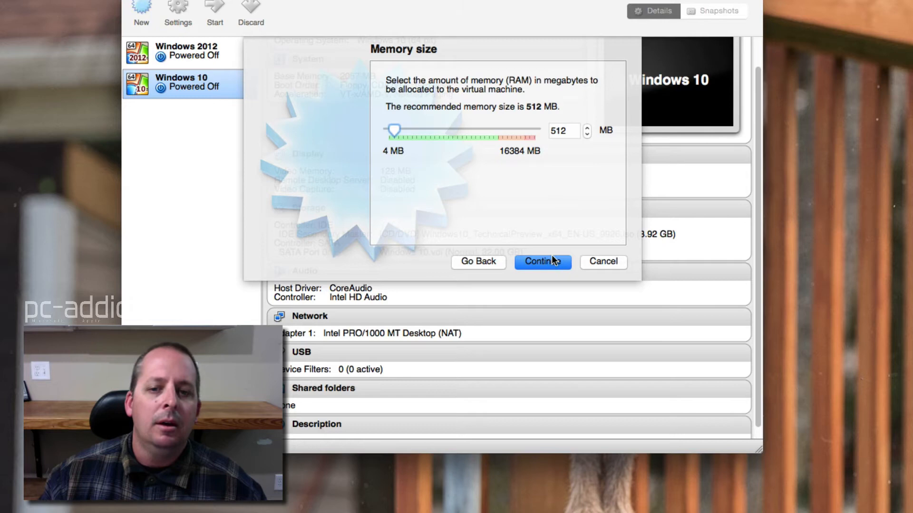
left_click(541, 261)
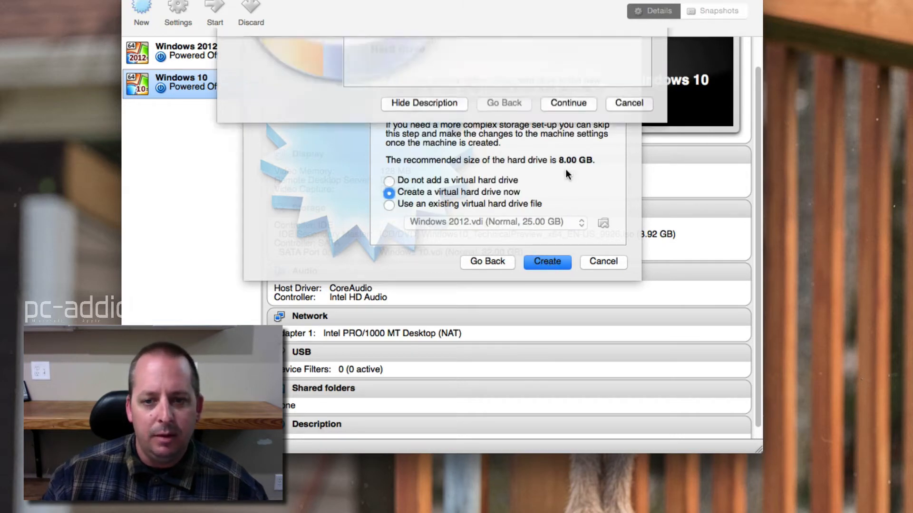
Give it a dynamically allocated 8 GB Ubuntu.vdi disk in VM/Ubuntu and create it.
left_click(546, 262)
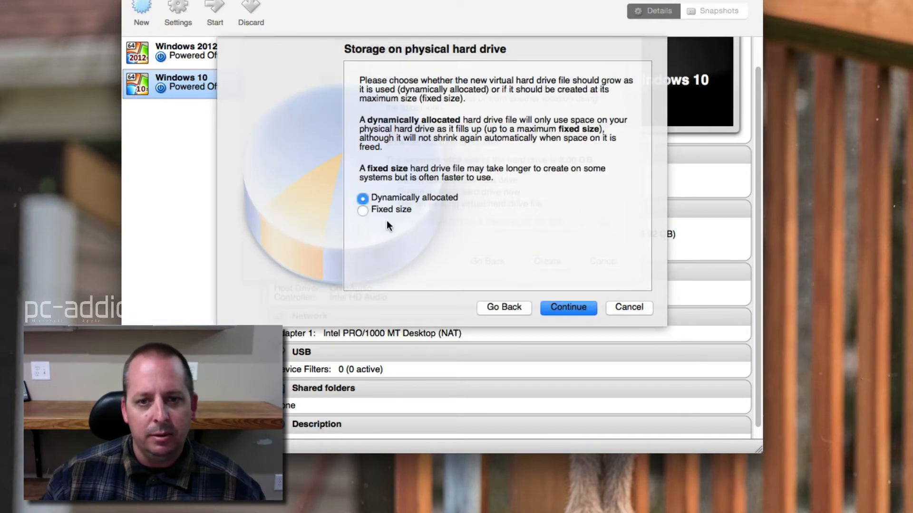
left_click(568, 308)
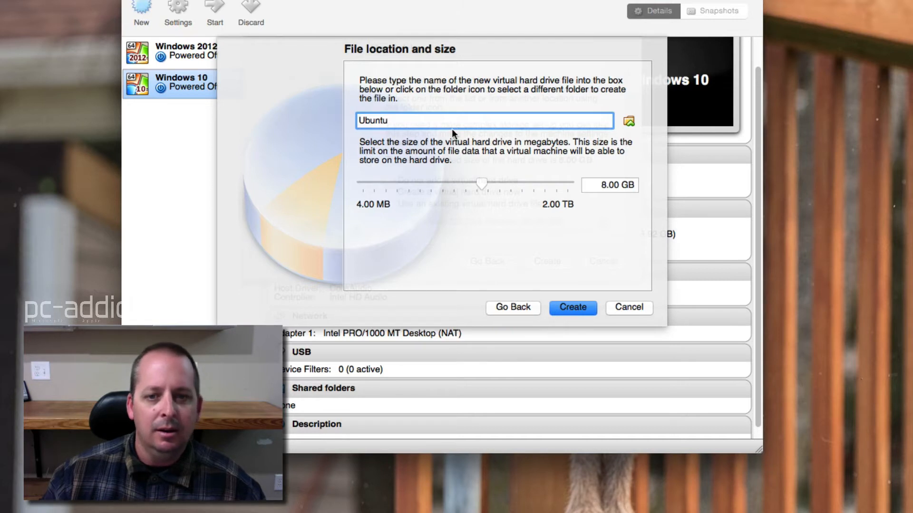
mouse_move(415, 75)
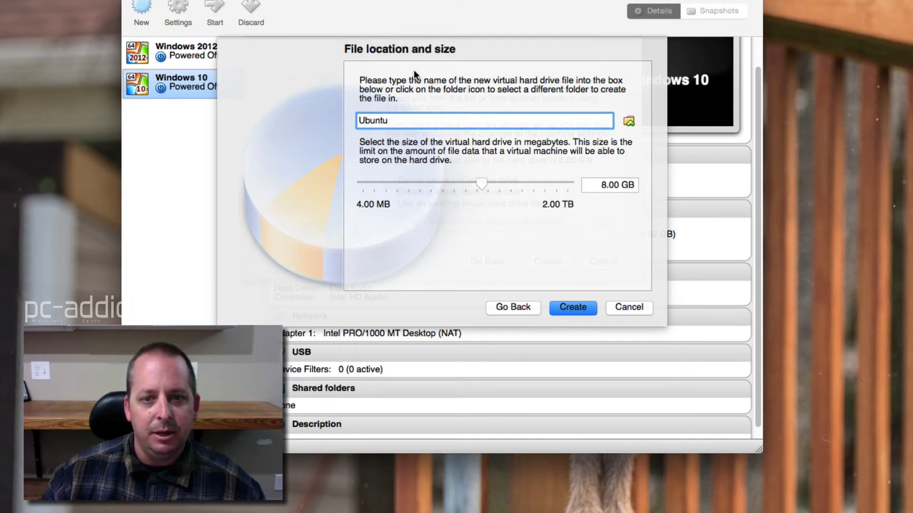
mouse_move(629, 124)
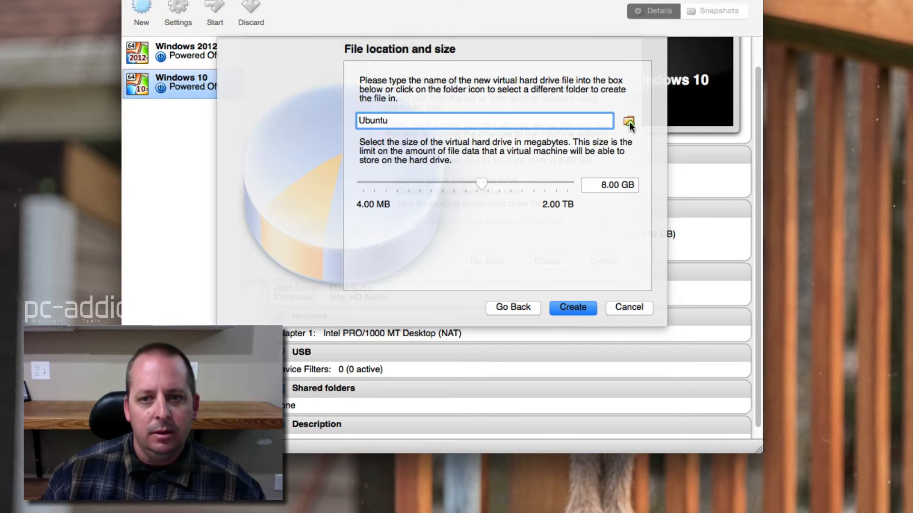
left_click(628, 121)
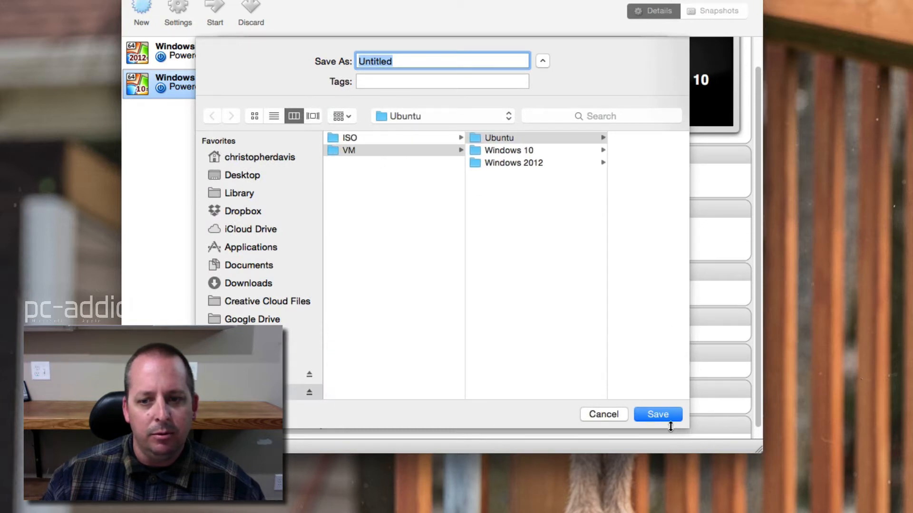
left_click(657, 415)
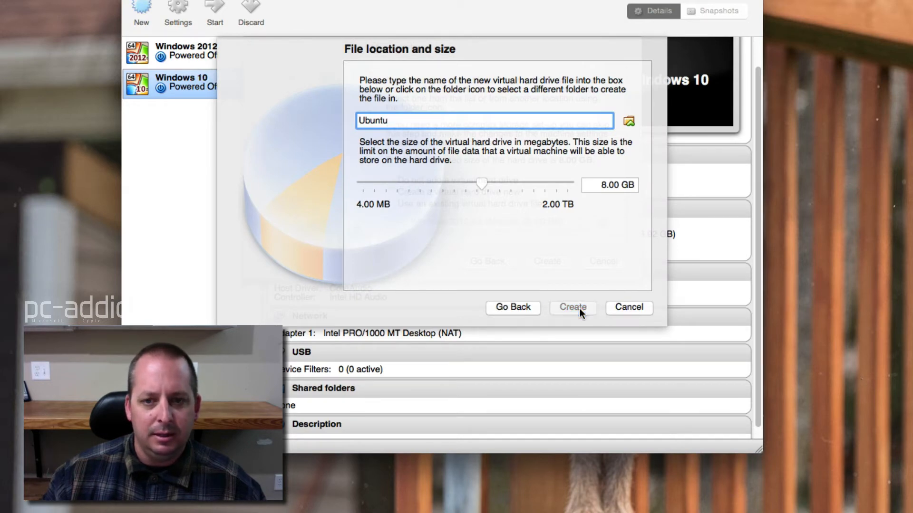
left_click(571, 307)
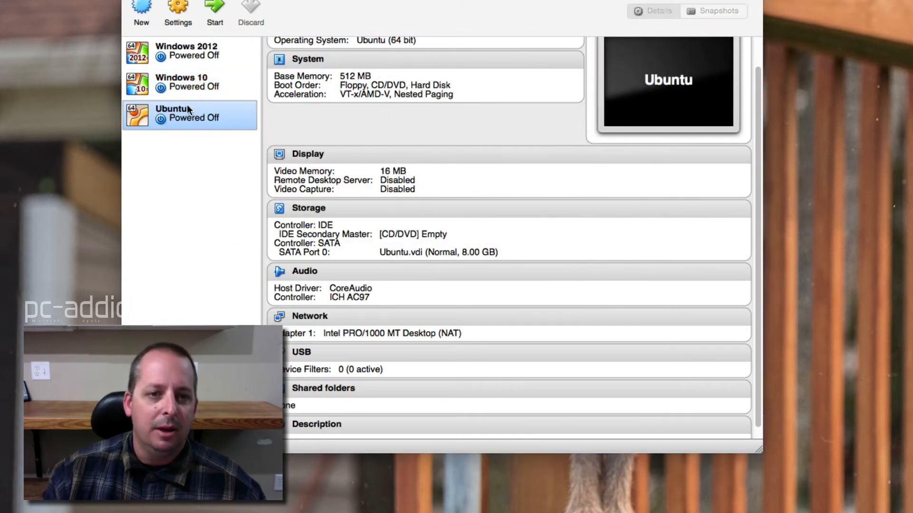
Boot the Ubuntu VM from the ubuntu-14.04.2-desktop-amd64.iso startup disk.
left_click(215, 13)
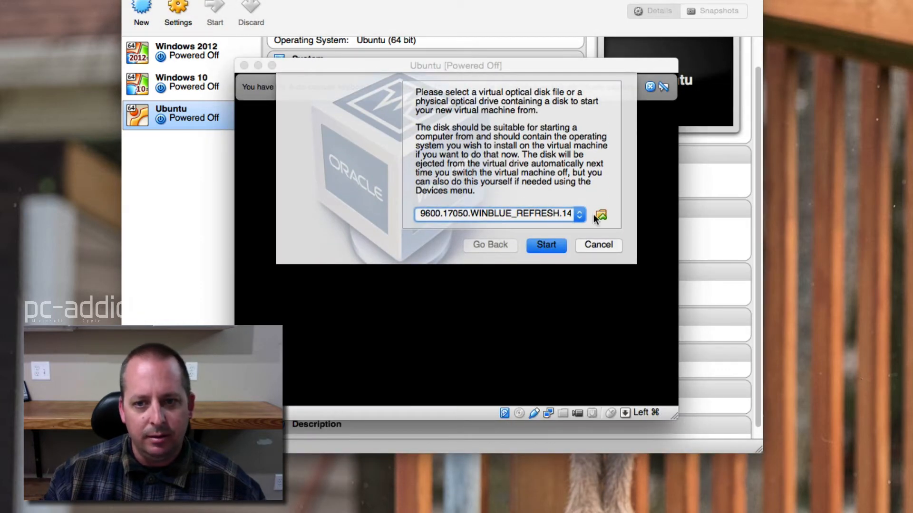
left_click(600, 215)
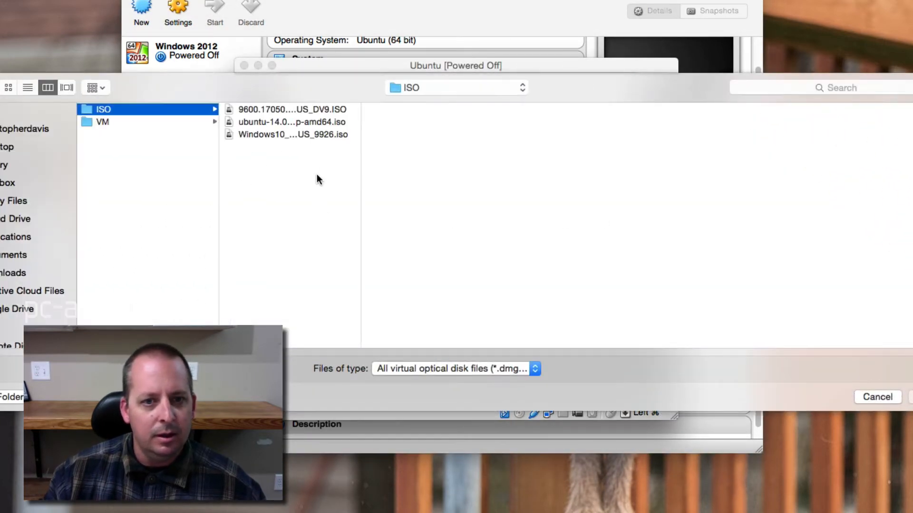
left_click(292, 121)
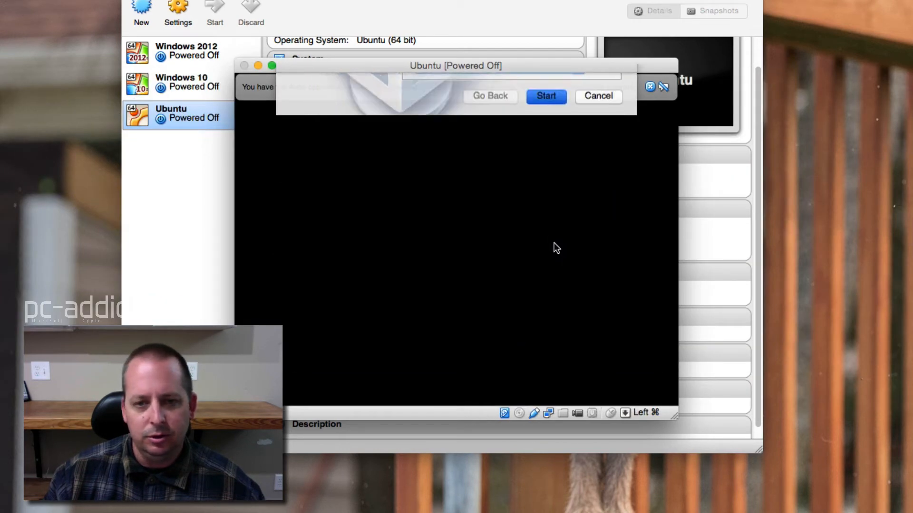
left_click(545, 96)
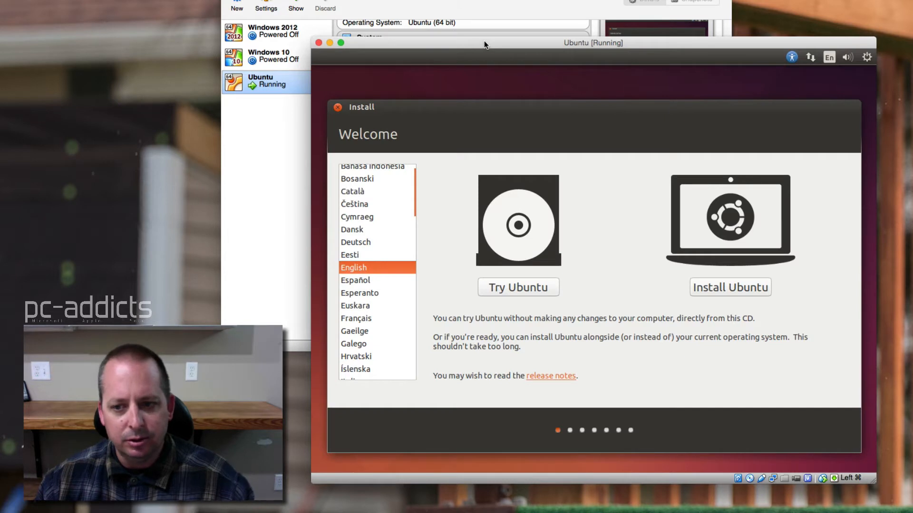
mouse_move(540, 291)
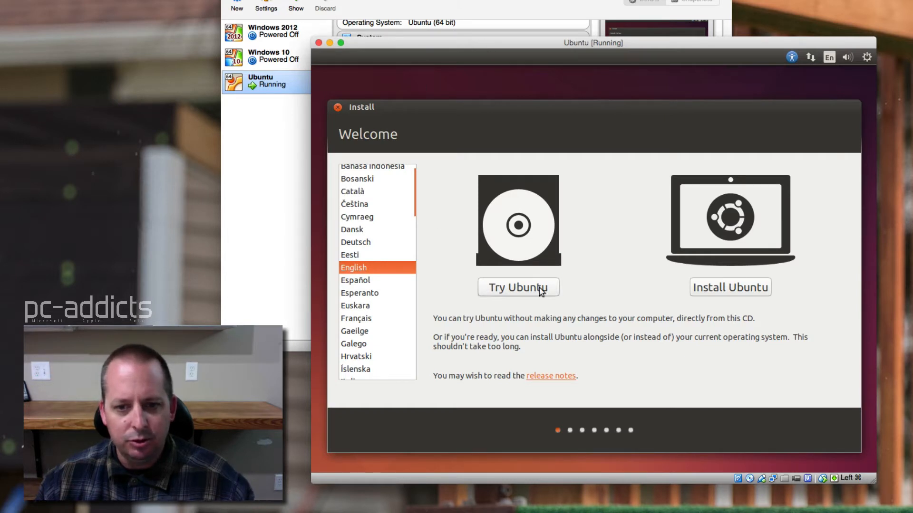
mouse_move(747, 298)
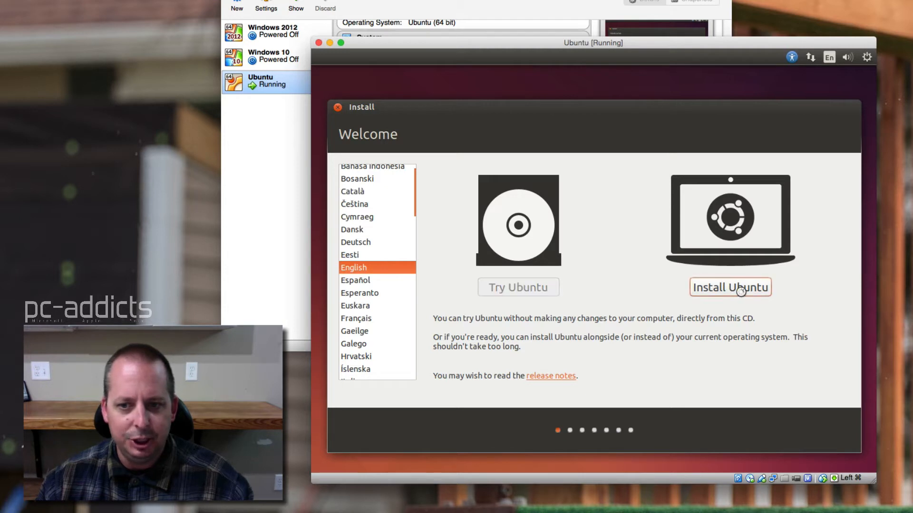
Choose Install Ubuntu with 'Download updates while installing' enabled.
left_click(729, 287)
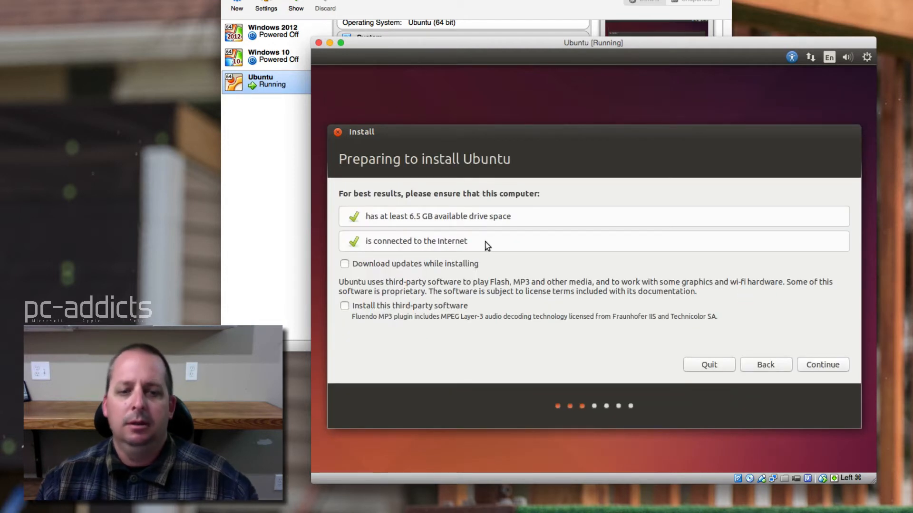
mouse_move(425, 230)
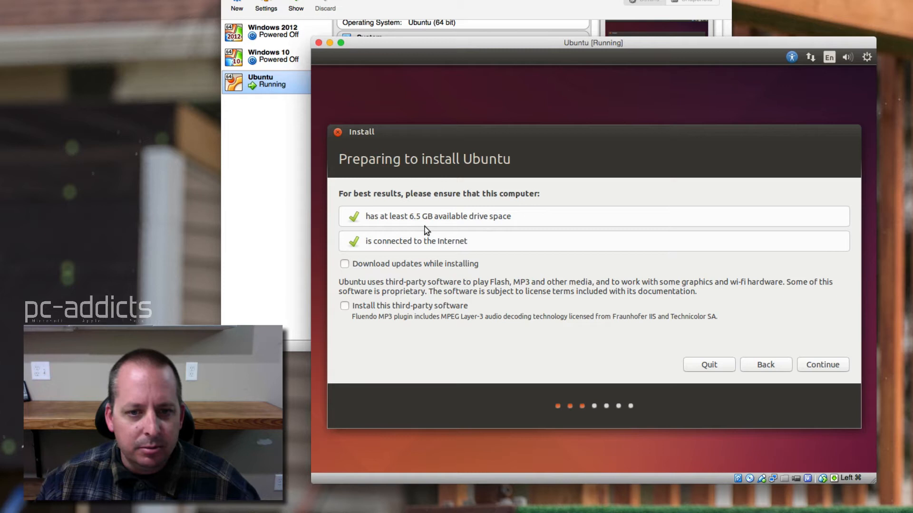
mouse_move(361, 272)
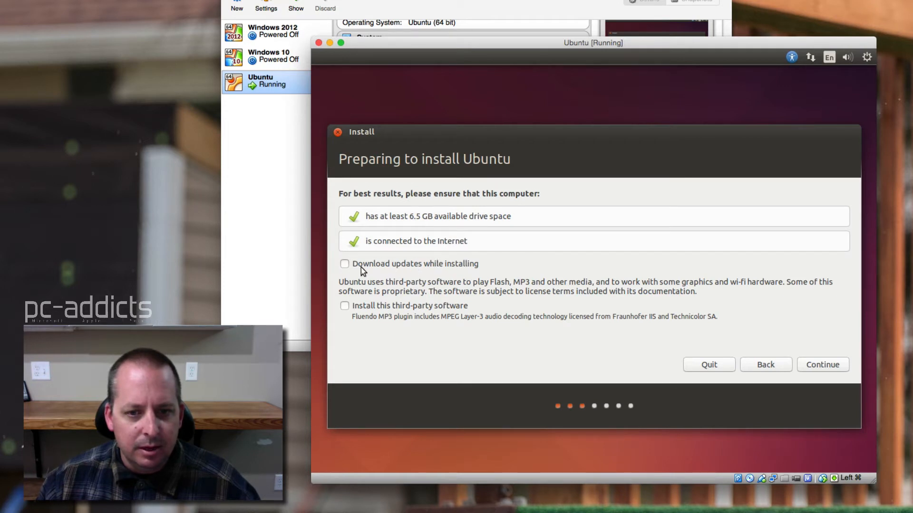
mouse_move(360, 270)
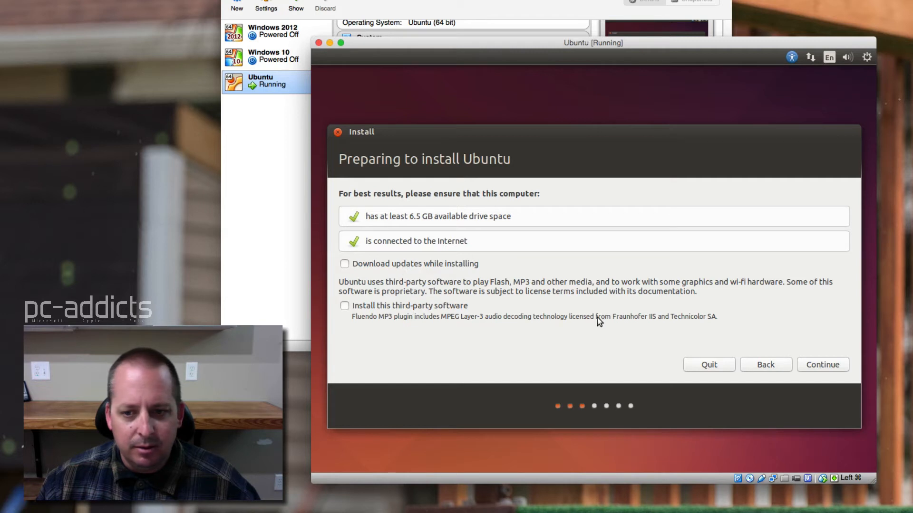
mouse_move(324, 265)
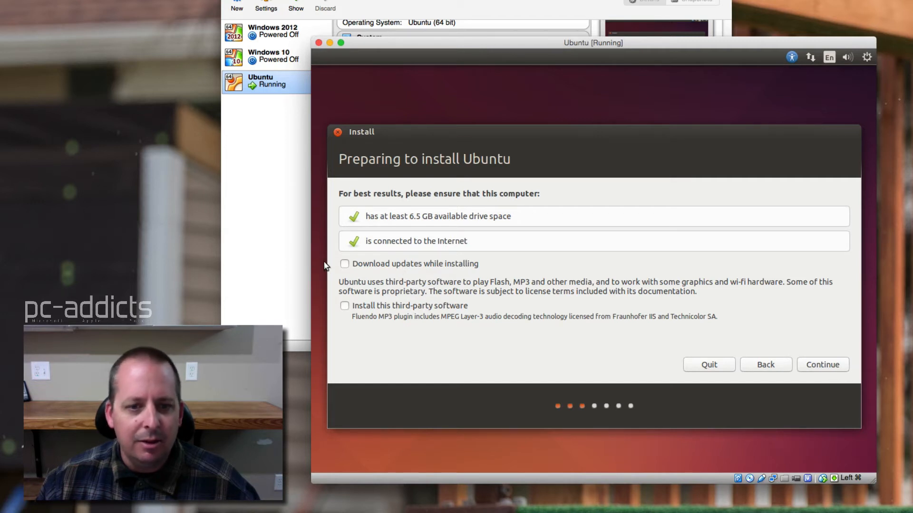
left_click(344, 264)
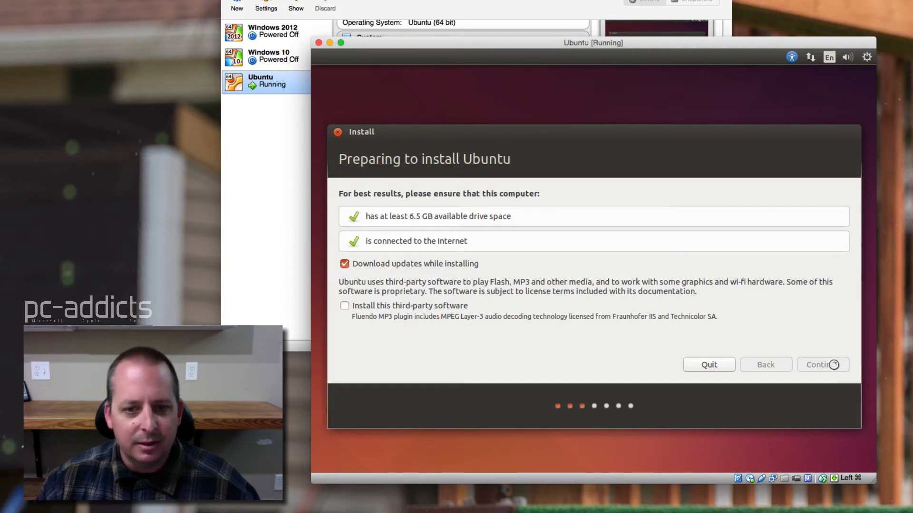
left_click(821, 364)
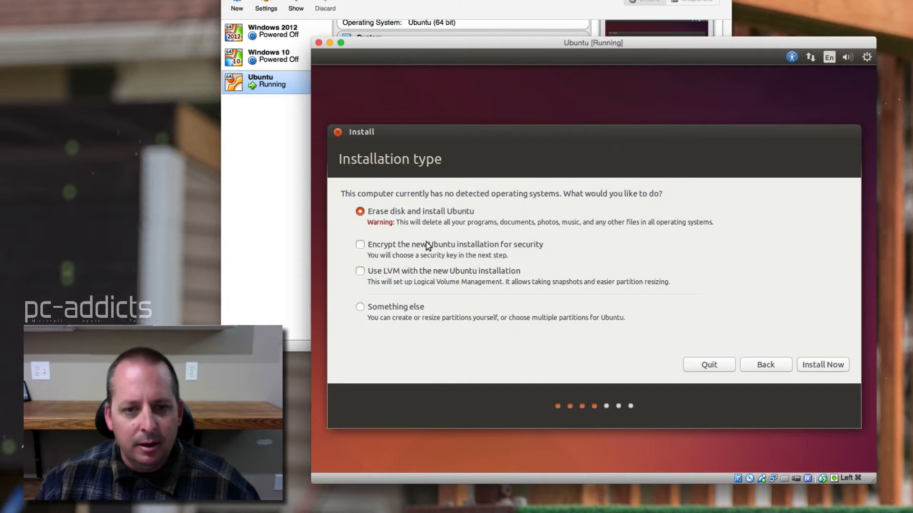
mouse_move(602, 212)
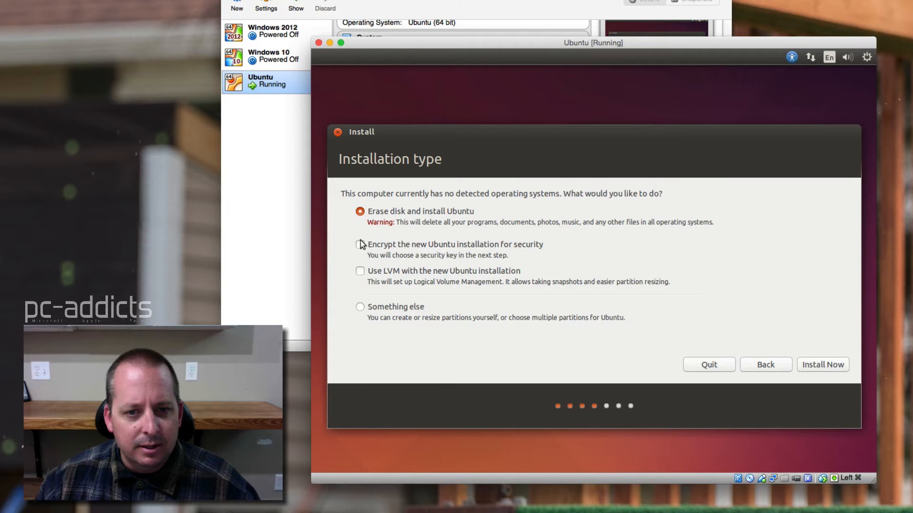
mouse_move(425, 264)
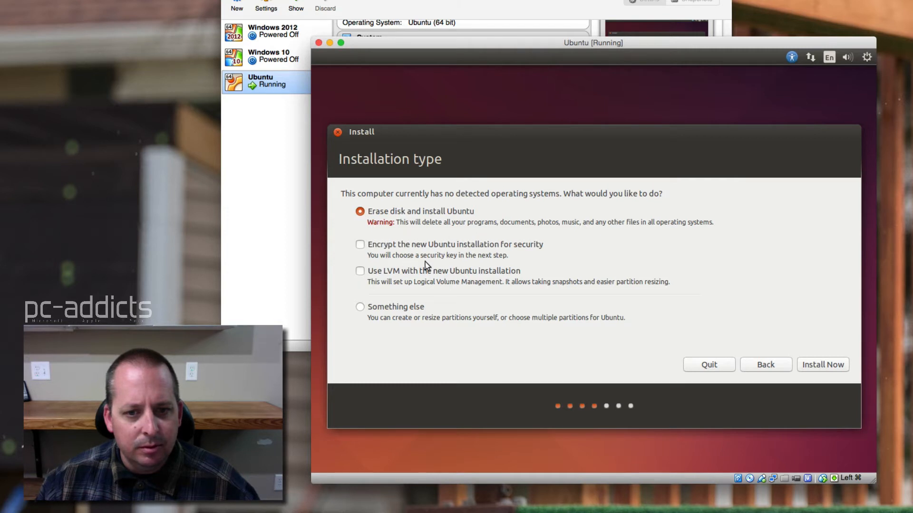
mouse_move(434, 281)
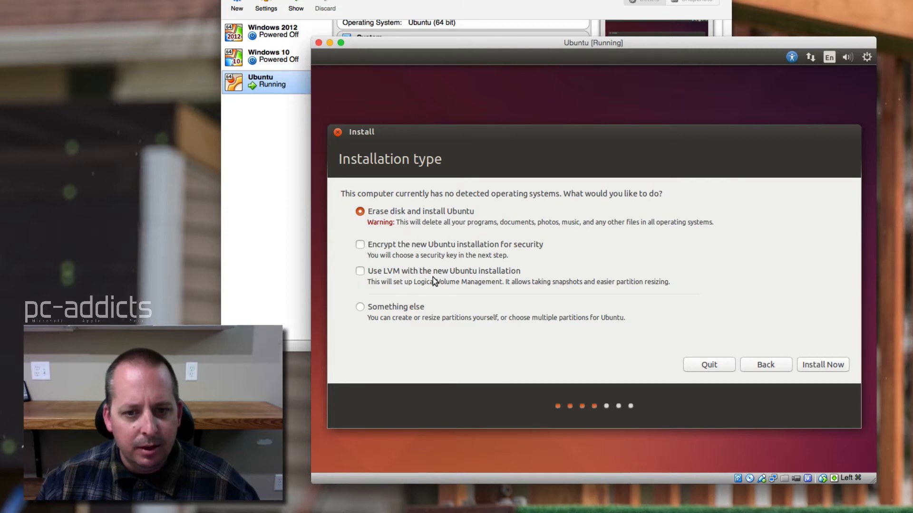
mouse_move(408, 319)
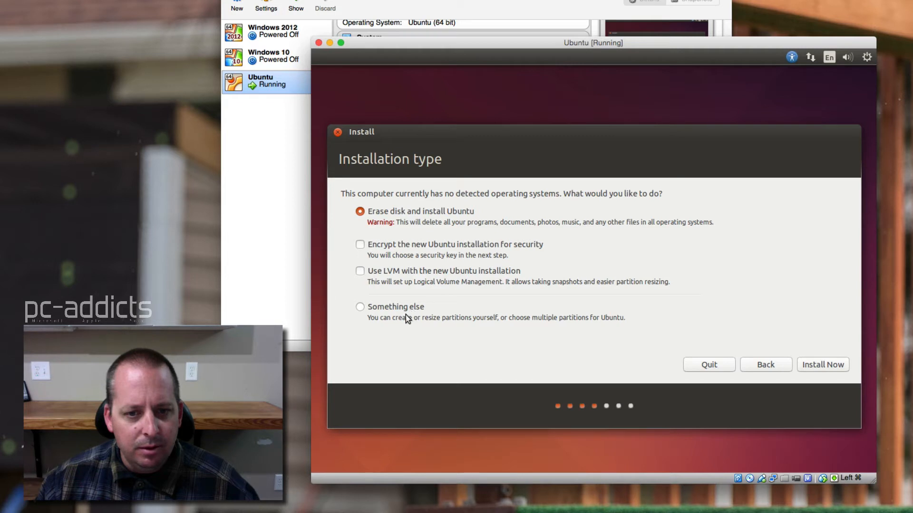
mouse_move(822, 364)
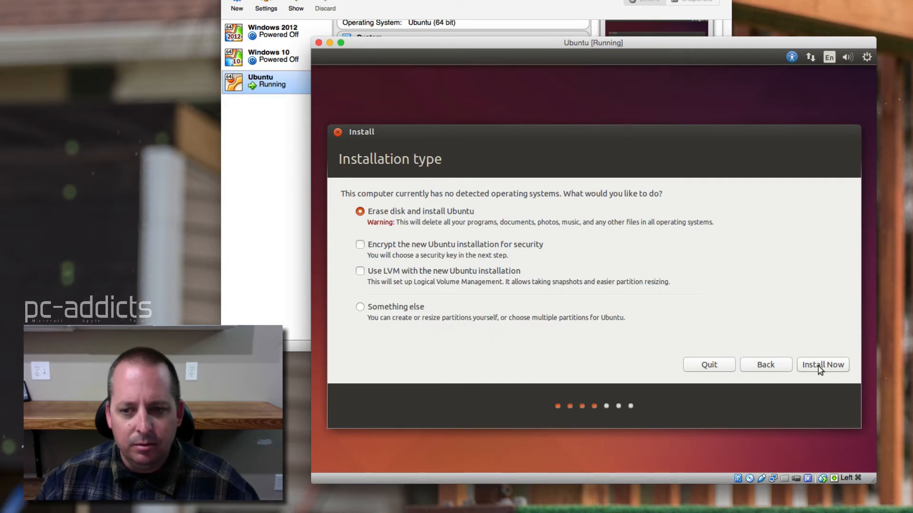
Install with 'Erase disk and install Ubuntu' and confirm writing changes to disk.
left_click(822, 365)
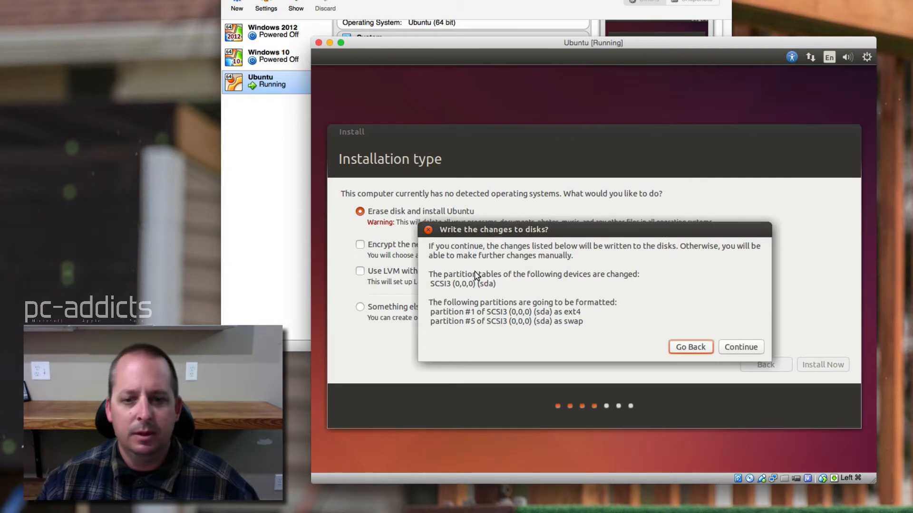
mouse_move(644, 304)
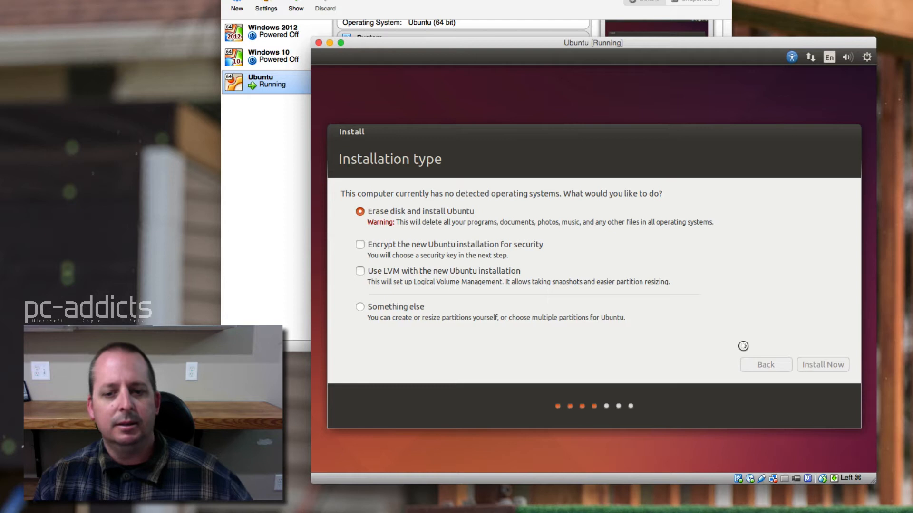
left_click(822, 364)
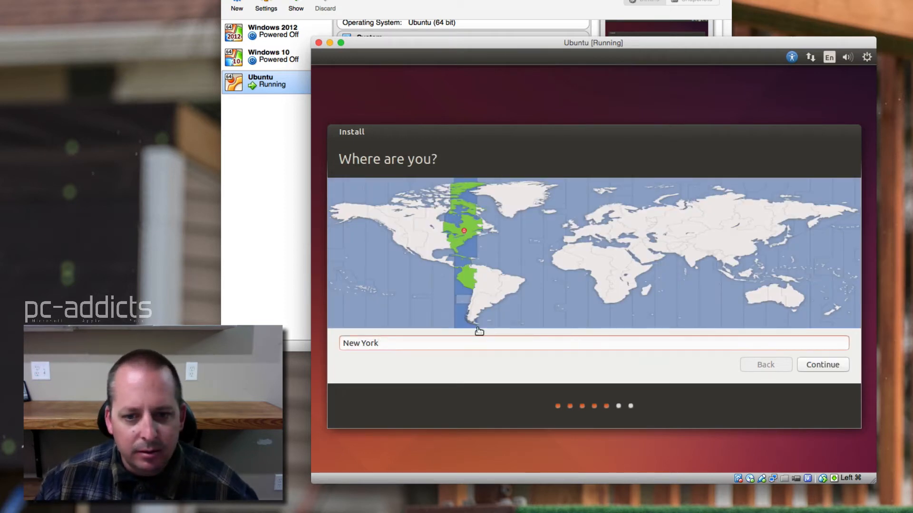
Set the location to Chicago Time and keep the English (US) keyboard layout.
type("Chicago")
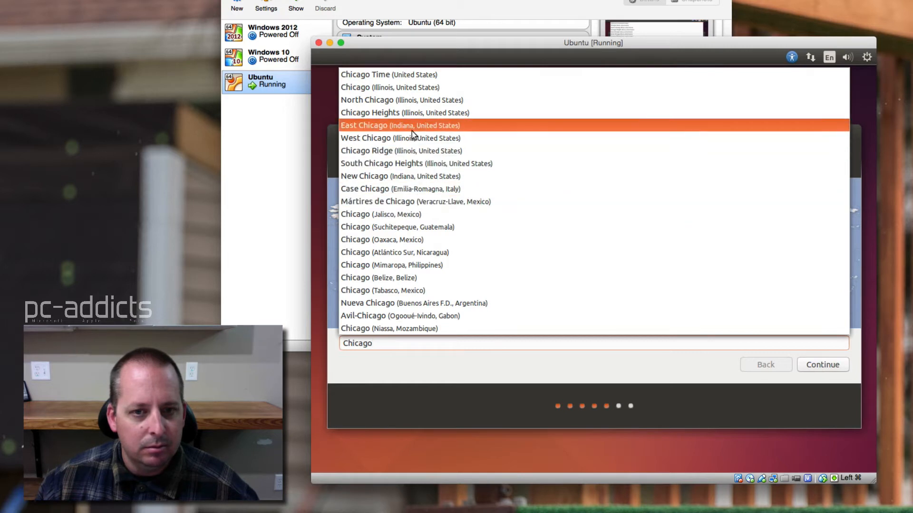
left_click(364, 74)
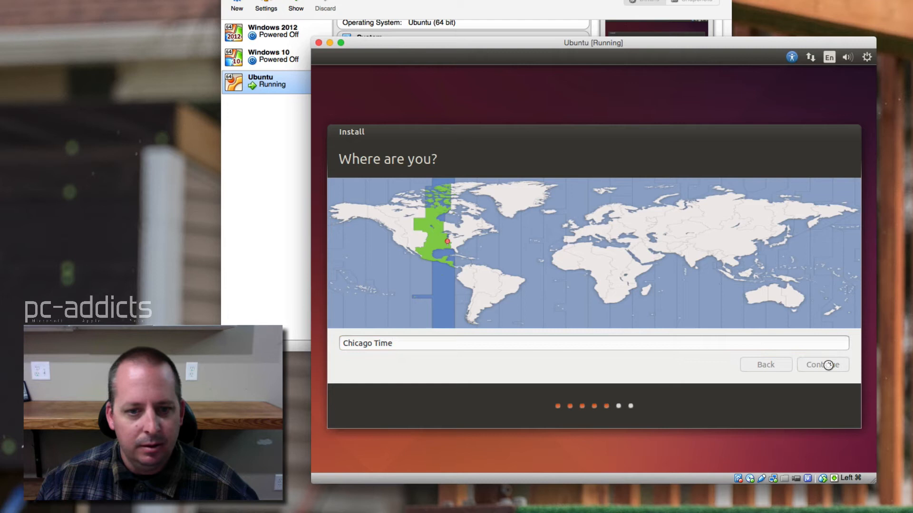
left_click(822, 365)
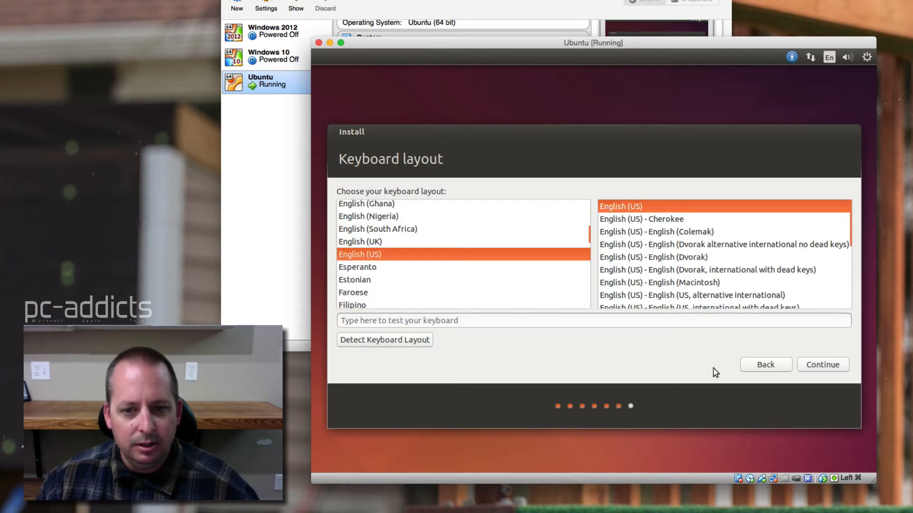
mouse_move(645, 331)
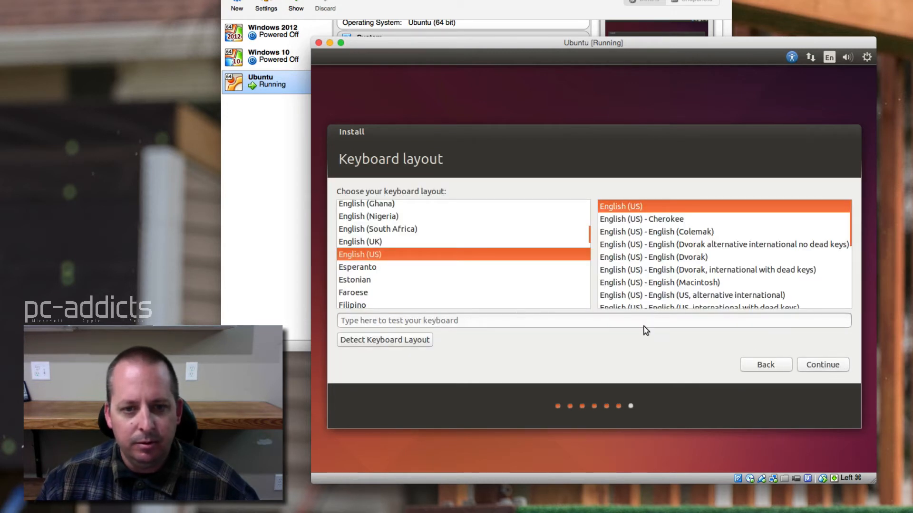
left_click(822, 364)
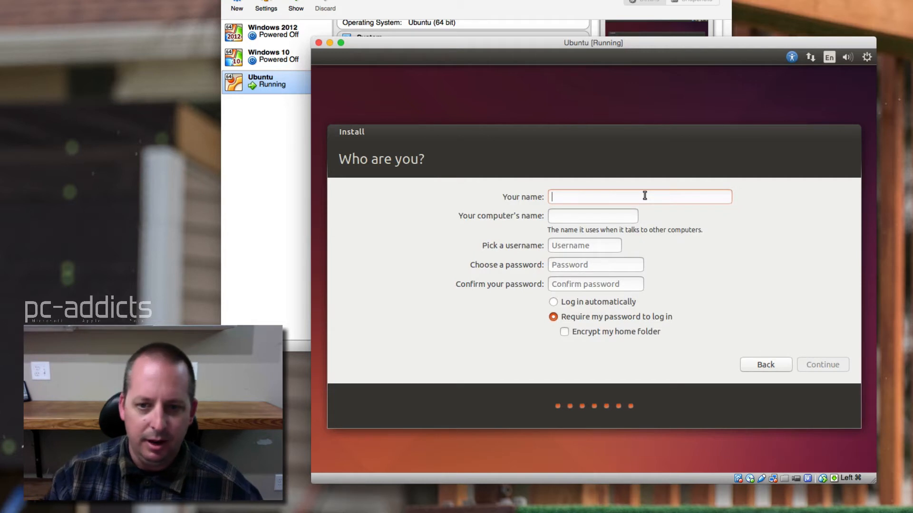
Enter name Chris, computer chris-ubuntu, username cdavis, and a matching password.
type("Chris")
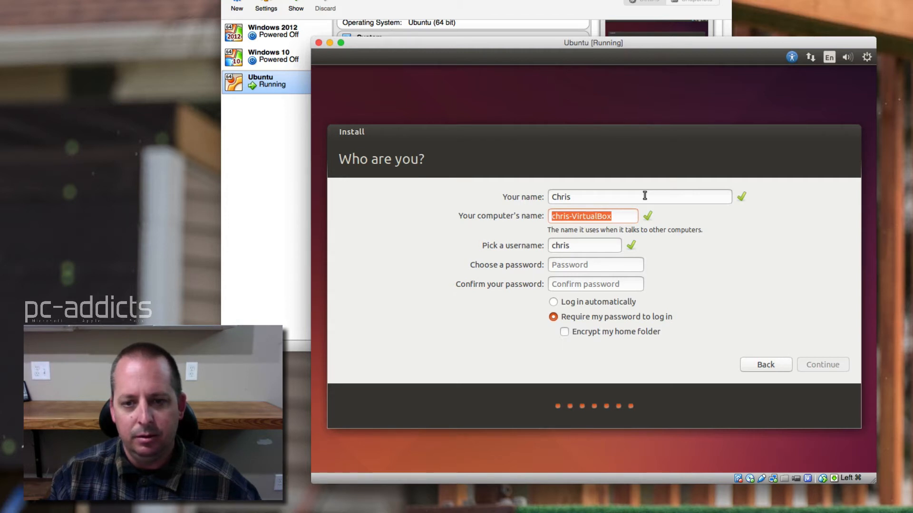
type("chris-u")
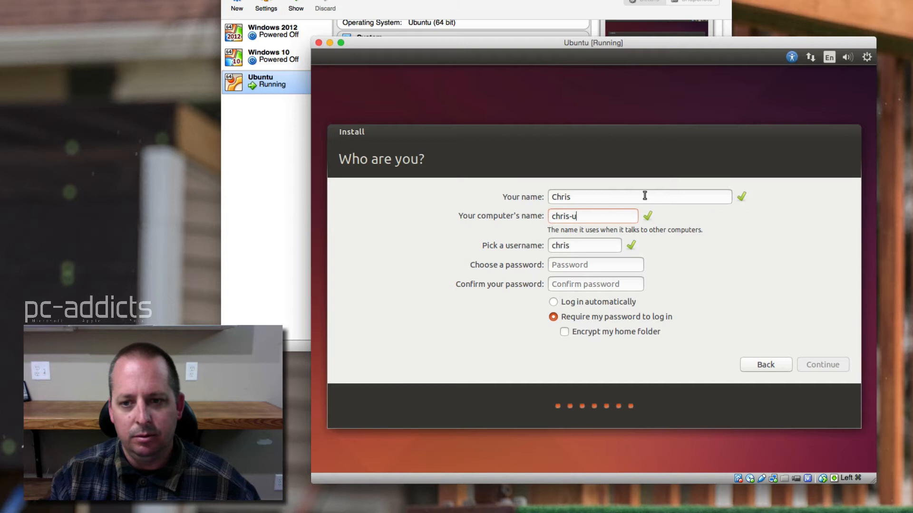
type("buntu")
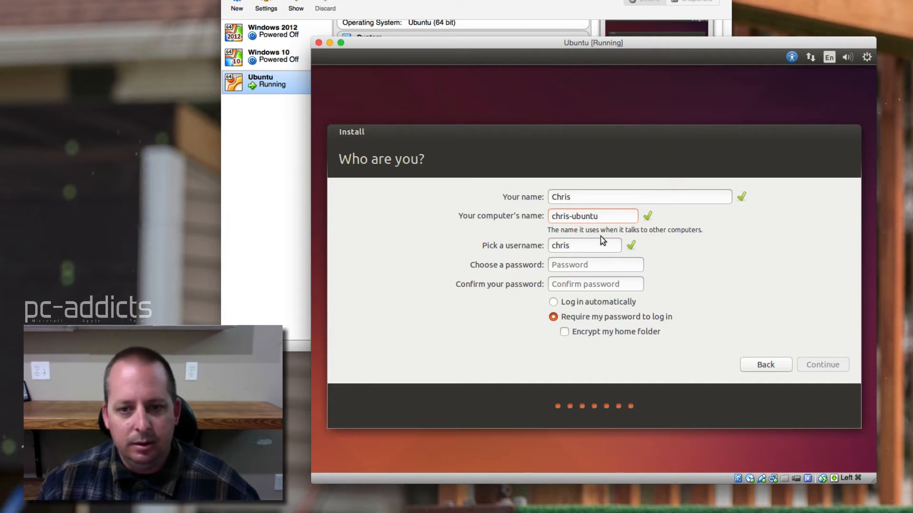
type("cdavis")
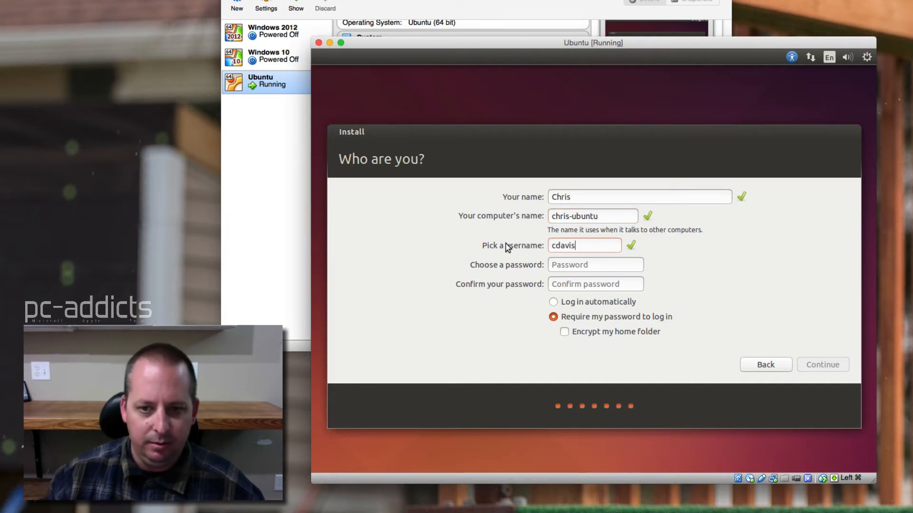
type("•")
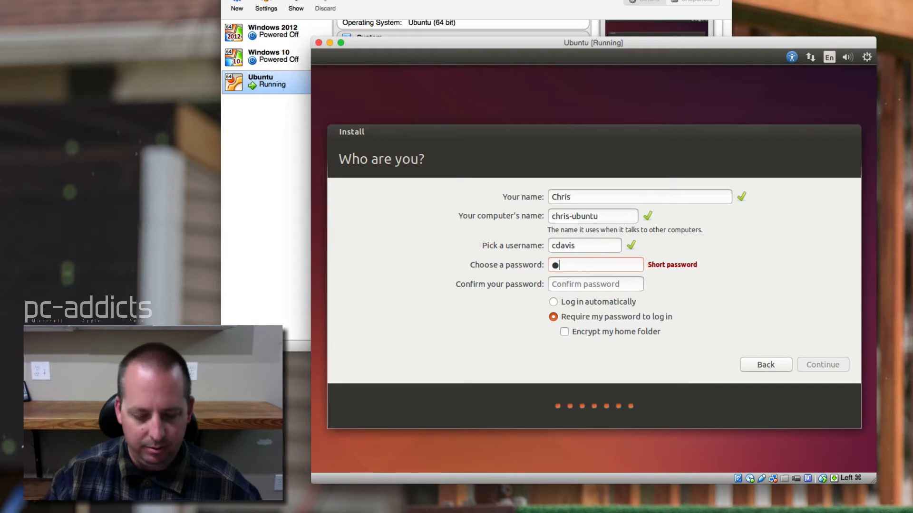
key("backspace")
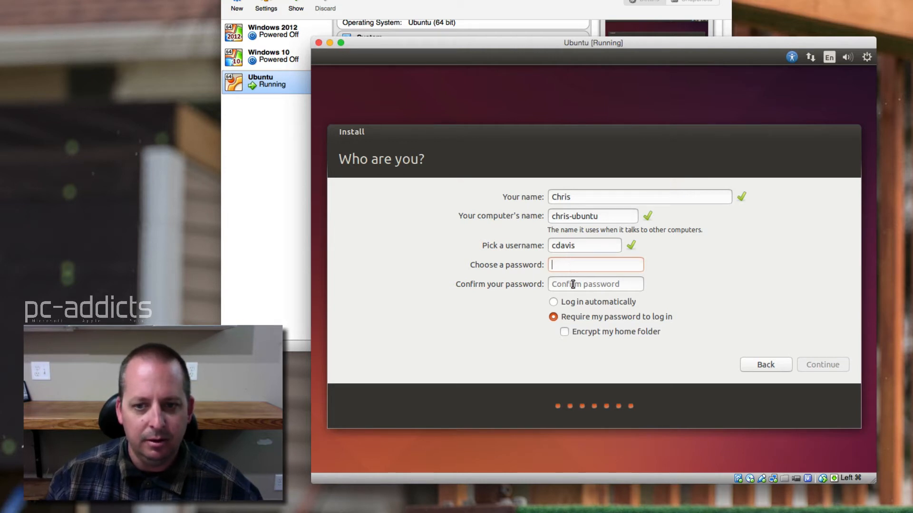
type("password")
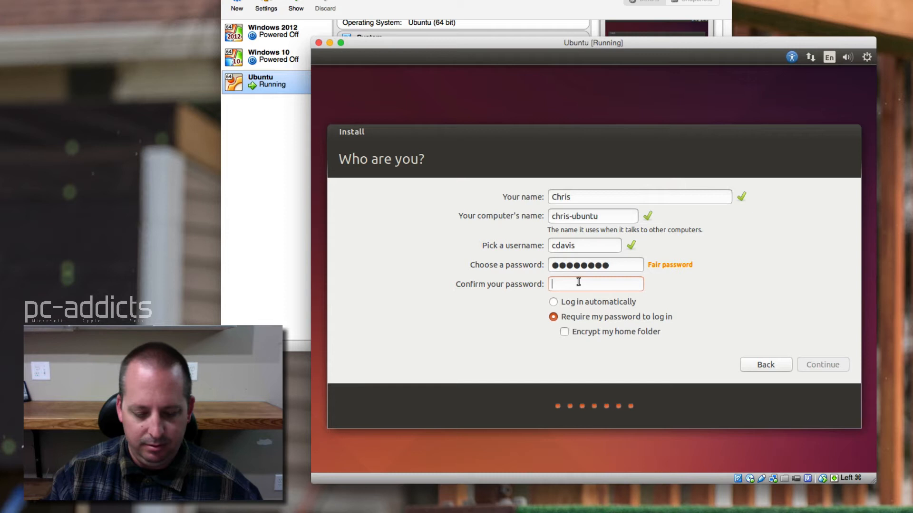
type("password")
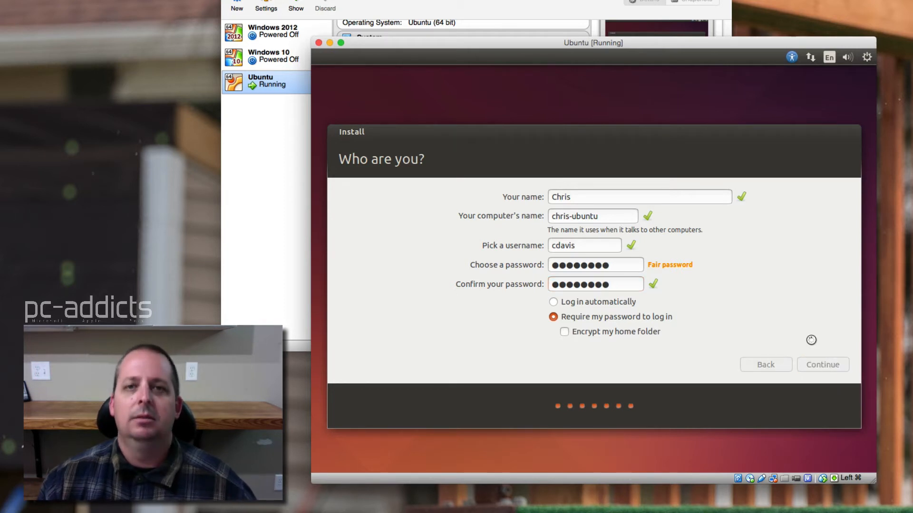
Submit the account form and let Ubuntu copy files until installation completes.
left_click(822, 365)
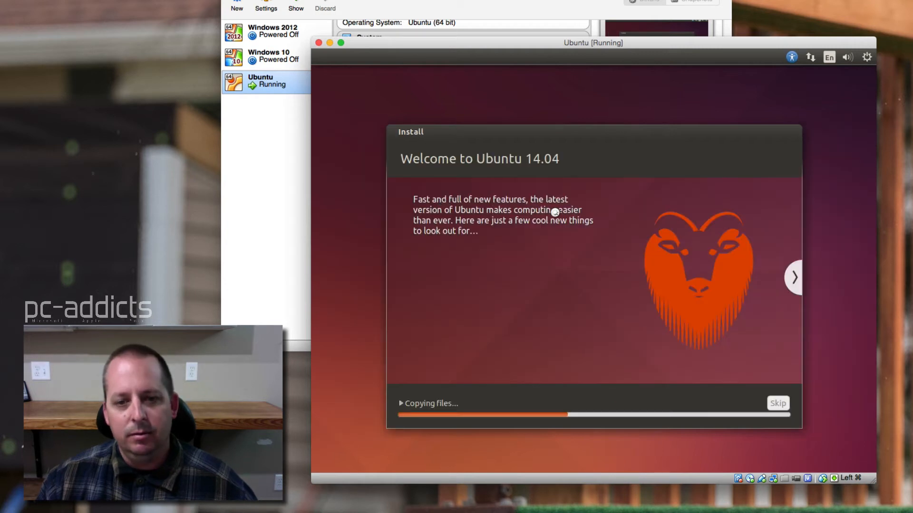
mouse_move(808, 379)
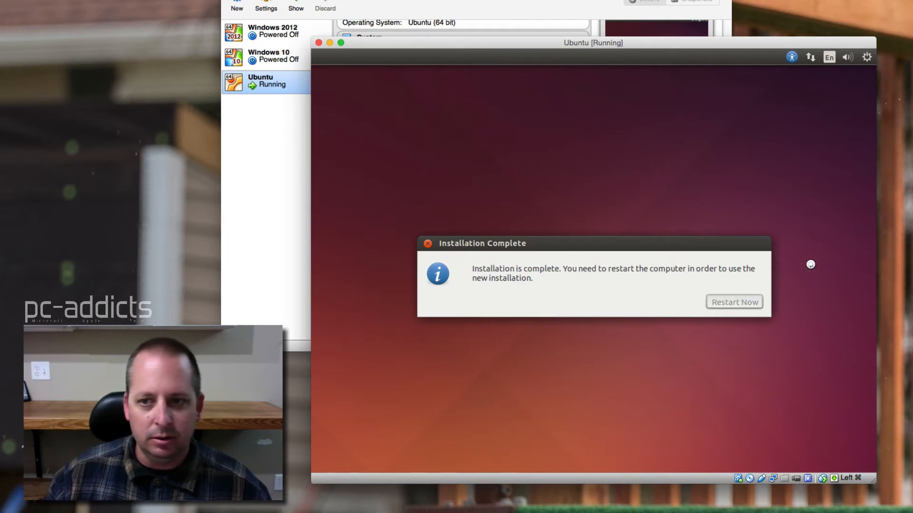
Restart the VM and log in with the password at the Ubuntu login screen.
left_click(734, 302)
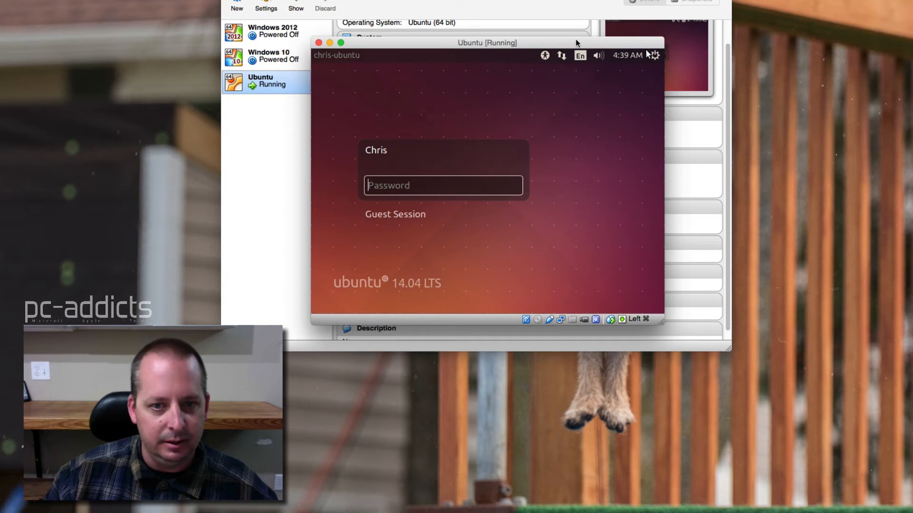
type("•")
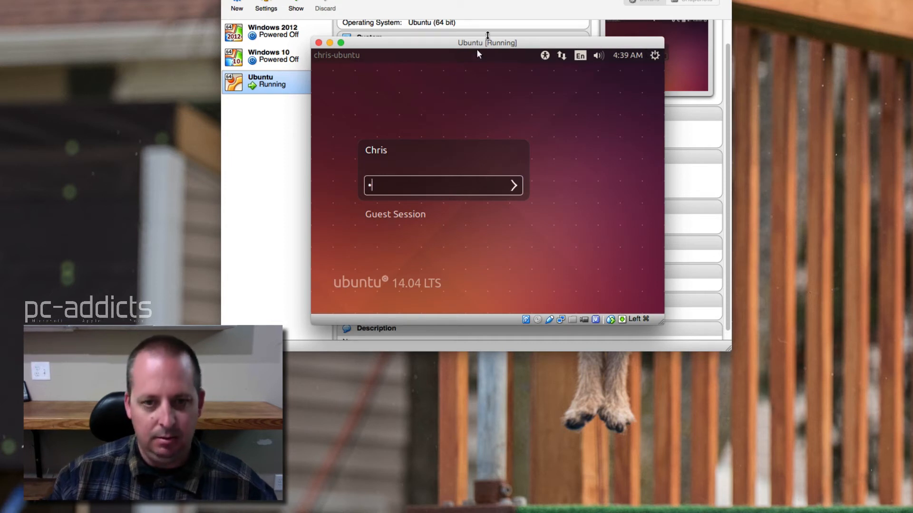
left_click(513, 185)
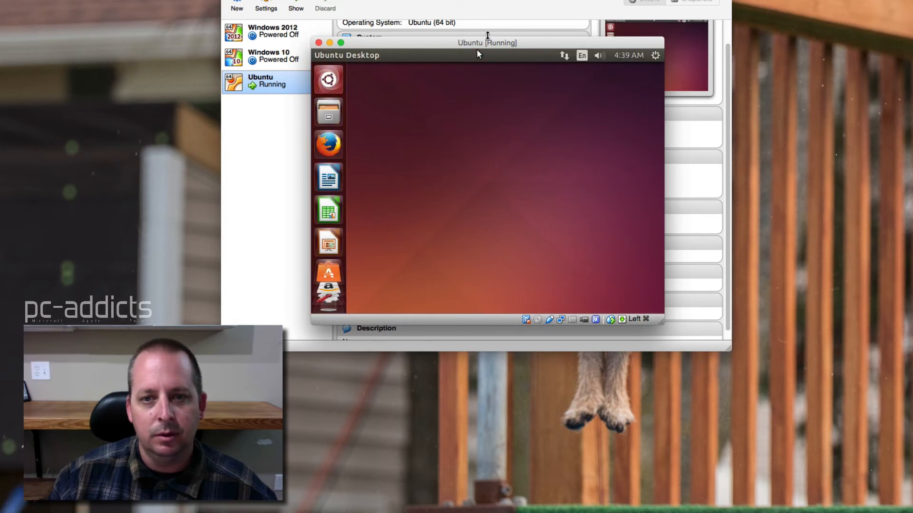
mouse_move(553, 153)
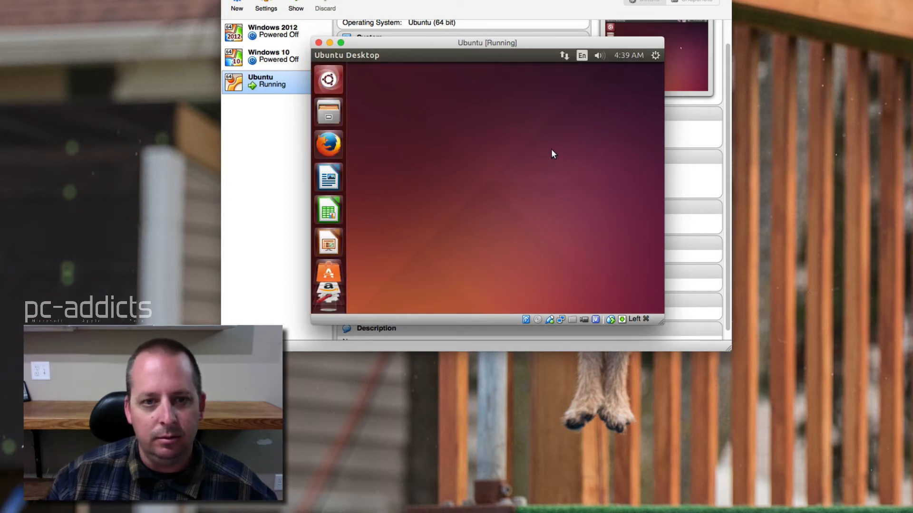
mouse_move(447, 129)
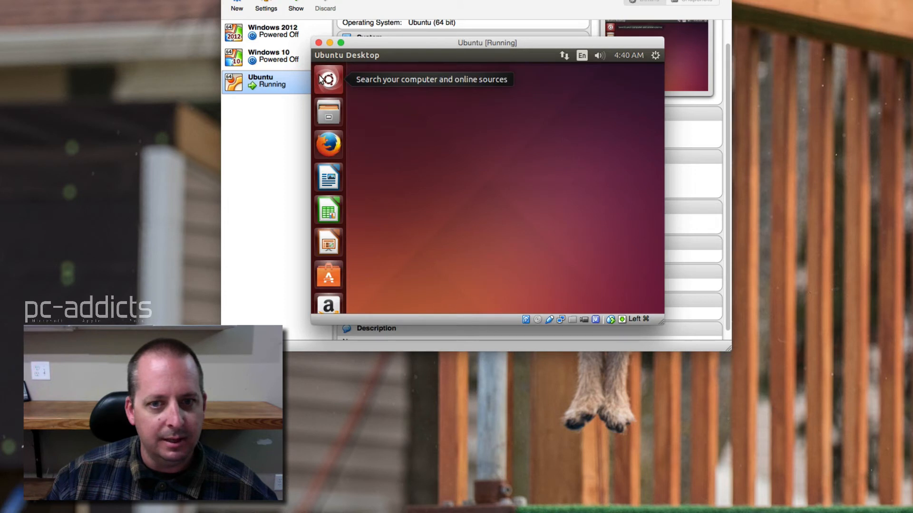
mouse_move(328, 112)
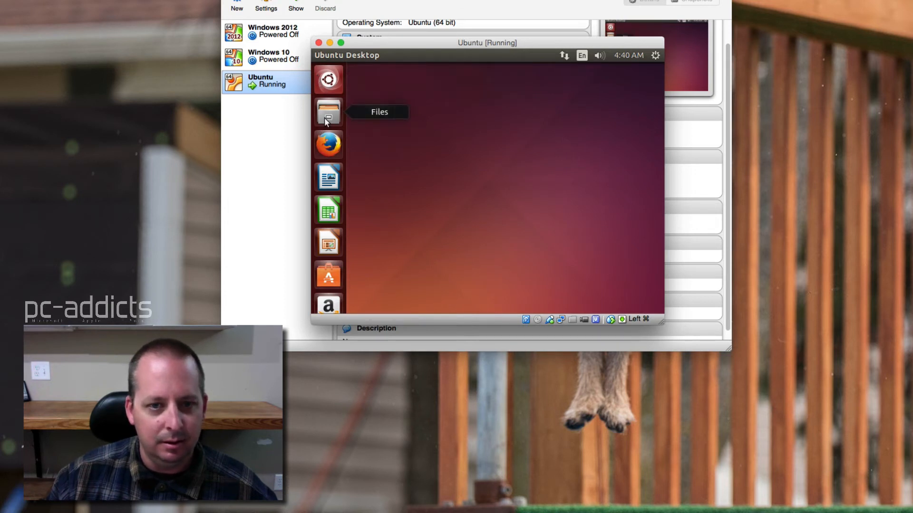
mouse_move(329, 242)
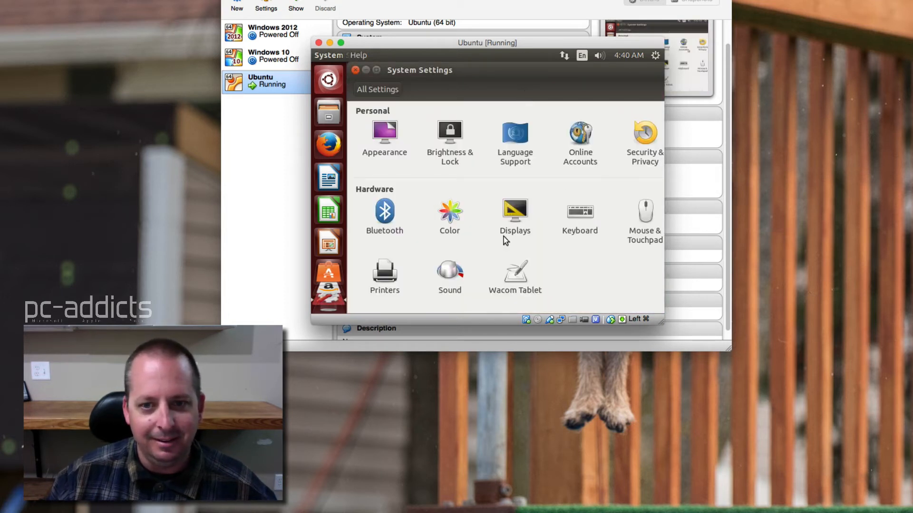
Open the guest's System Settings Displays page, showing 640 x 480.
left_click(514, 210)
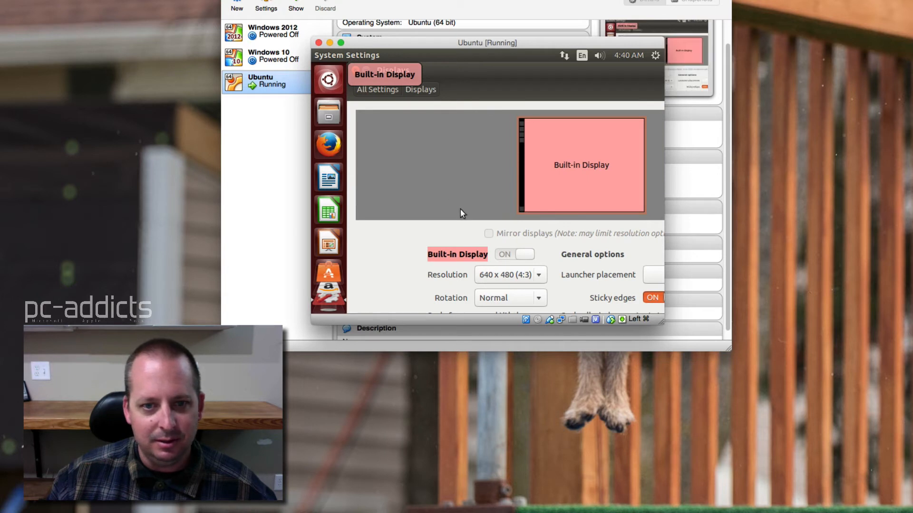
mouse_move(533, 236)
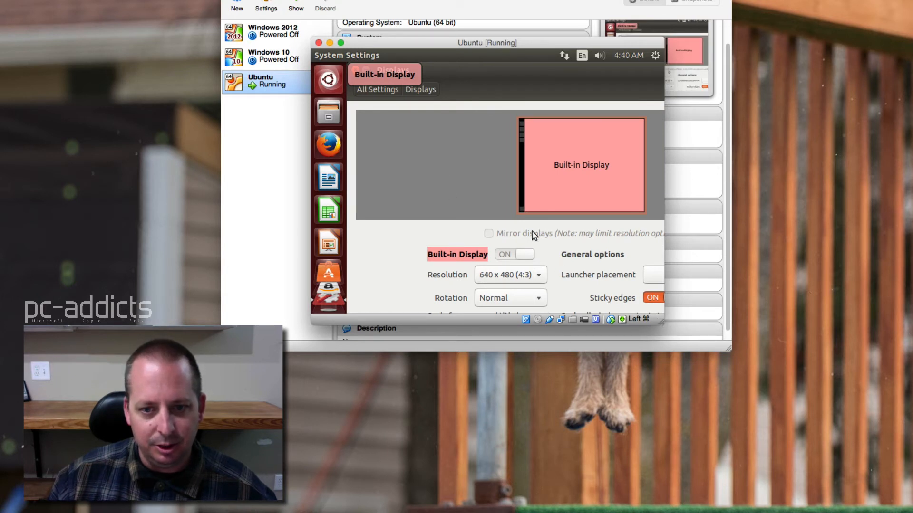
left_click(509, 274)
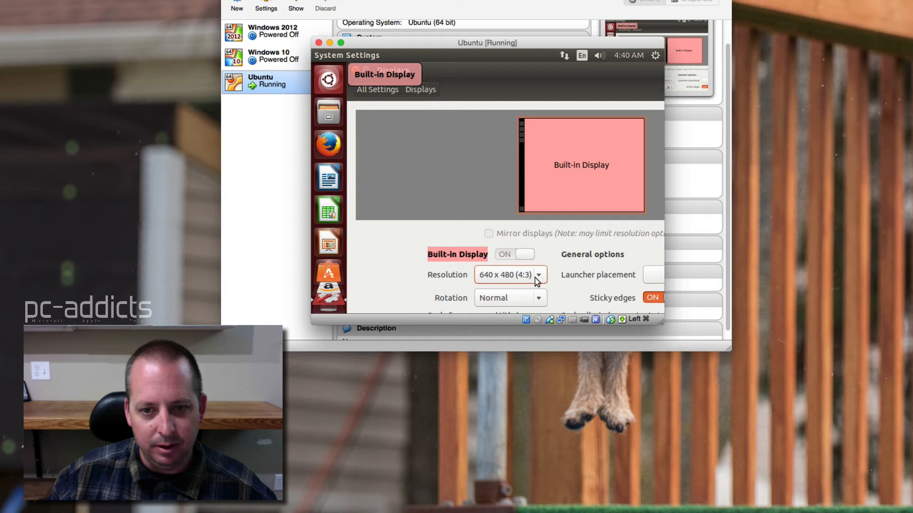
mouse_move(531, 111)
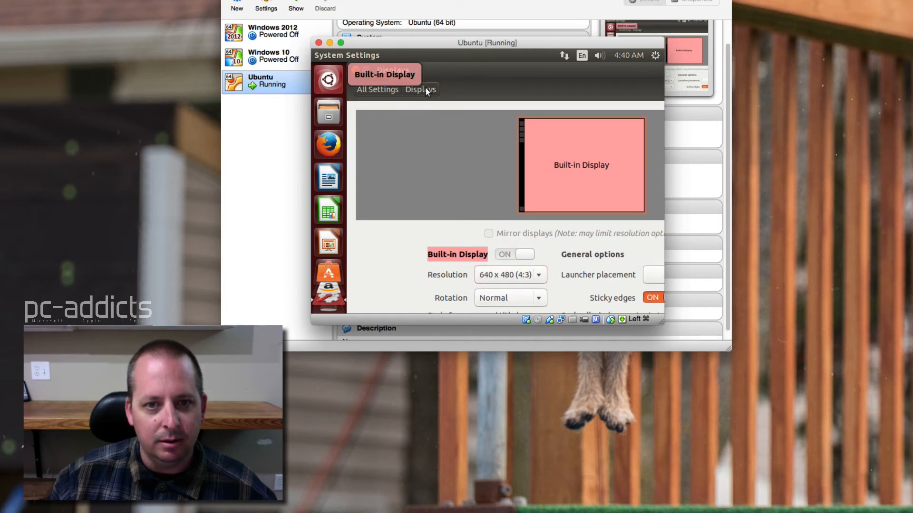
mouse_move(588, 251)
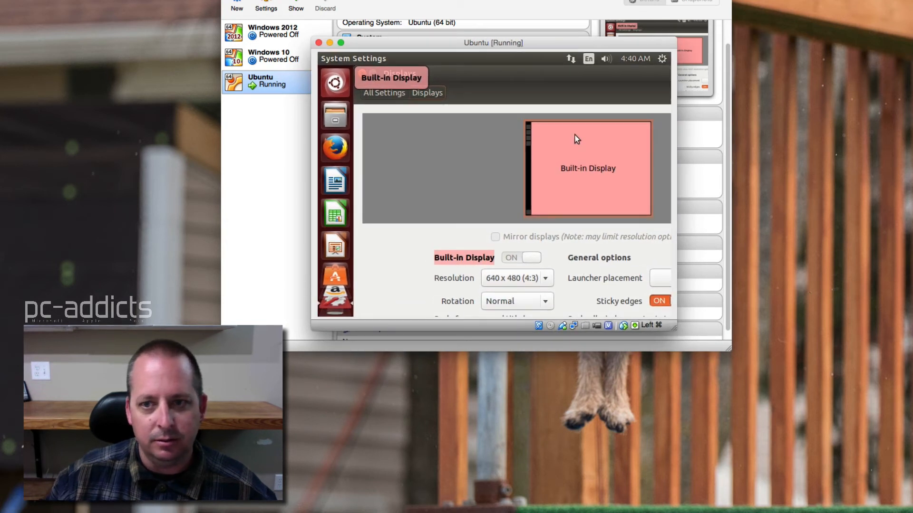
mouse_move(535, 295)
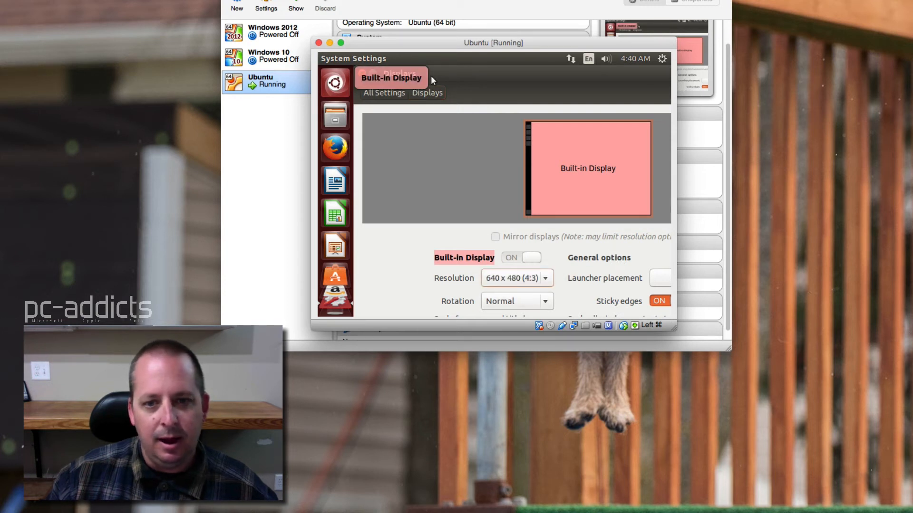
mouse_move(351, 155)
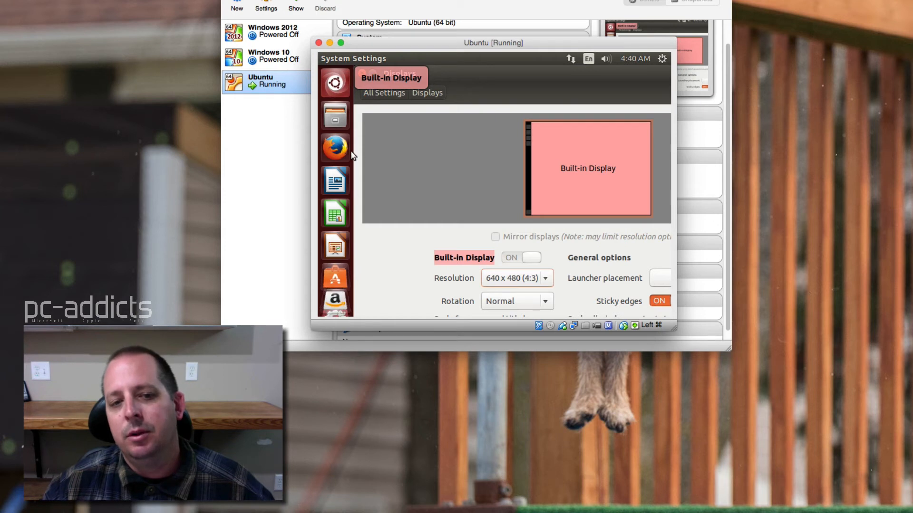
mouse_move(334, 306)
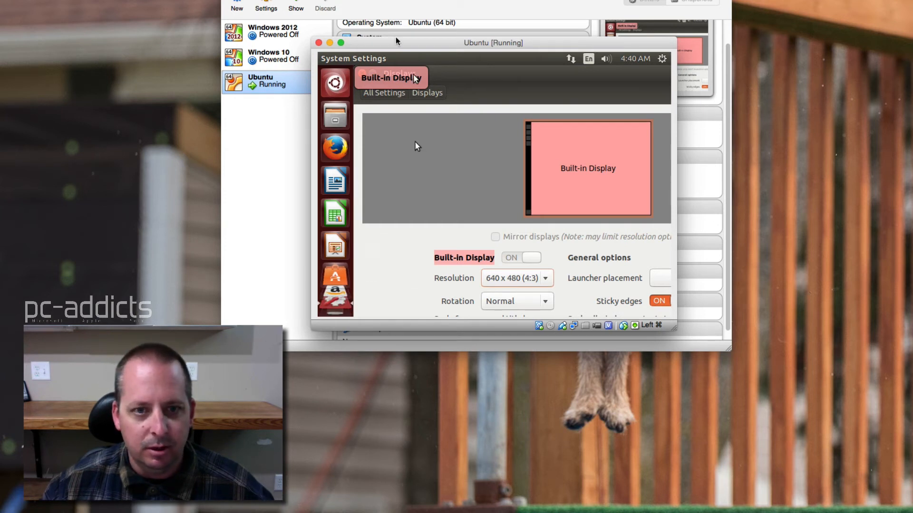
mouse_move(381, 52)
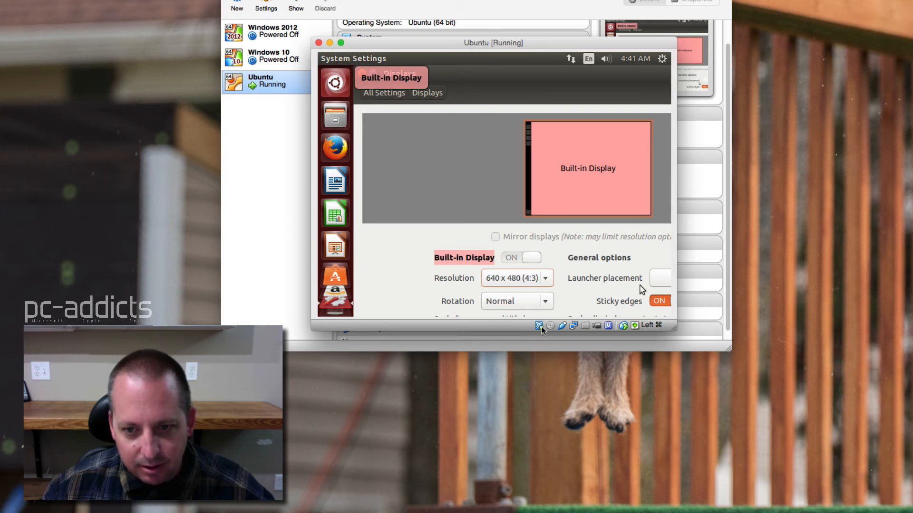
mouse_move(596, 325)
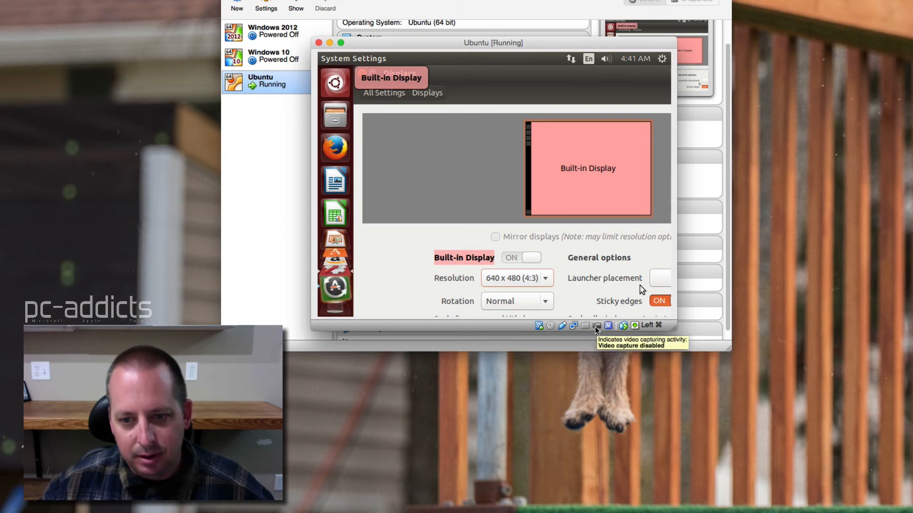
mouse_move(608, 326)
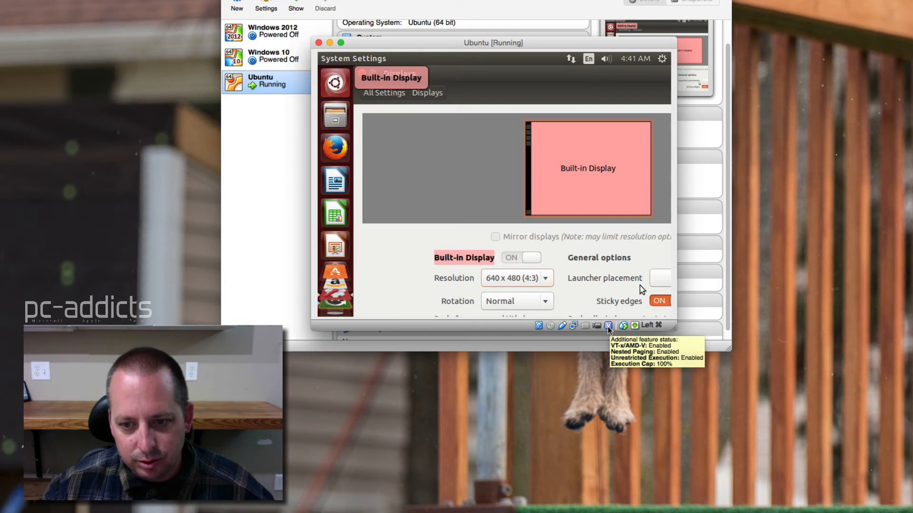
mouse_move(622, 325)
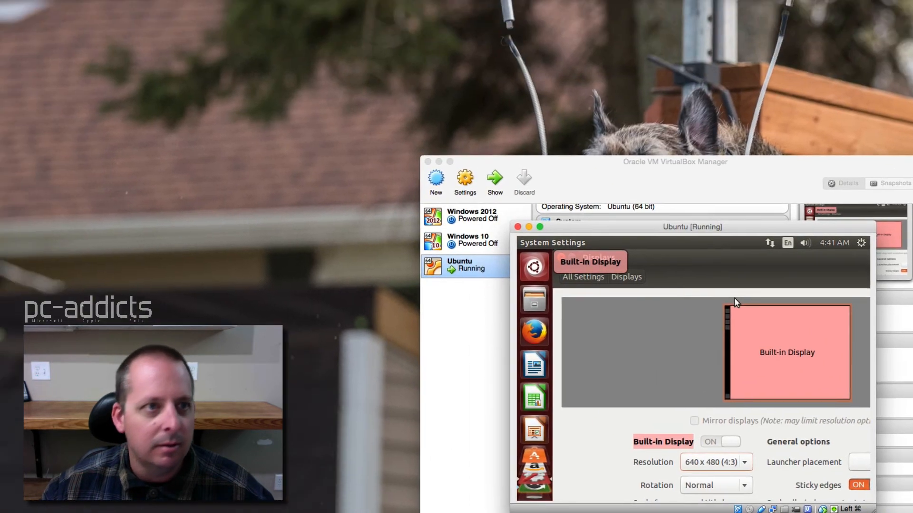
Open the VM's Devices menu to insert the Guest Additions CD image.
left_click(175, 5)
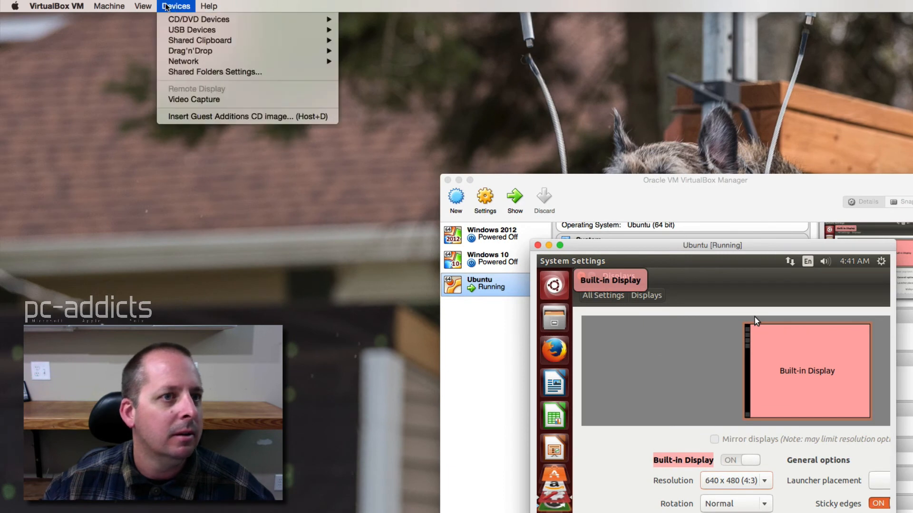
mouse_move(246, 117)
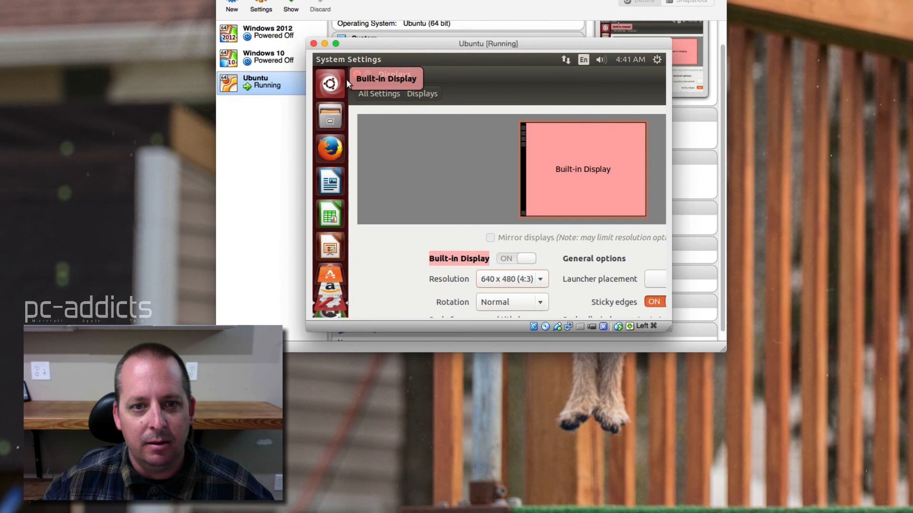
mouse_move(446, 192)
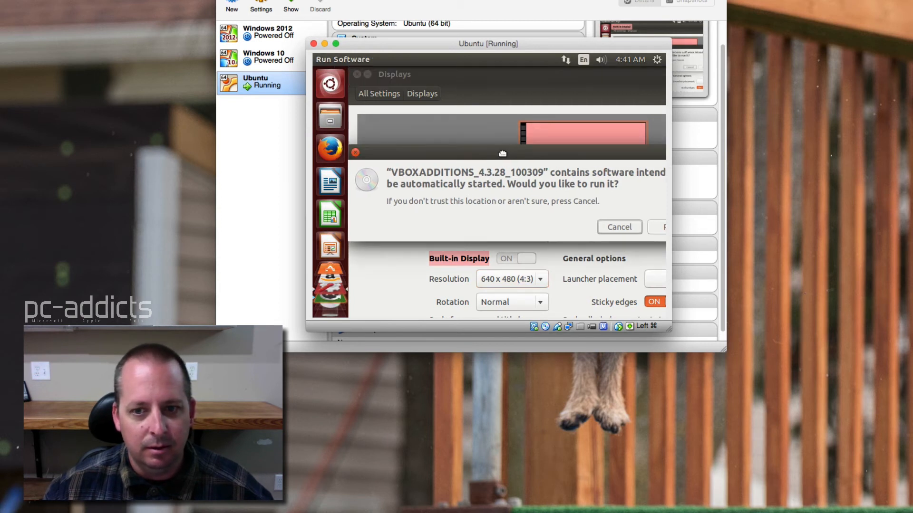
Run the Guest Additions disc software and authenticate to start the installation.
left_click(618, 227)
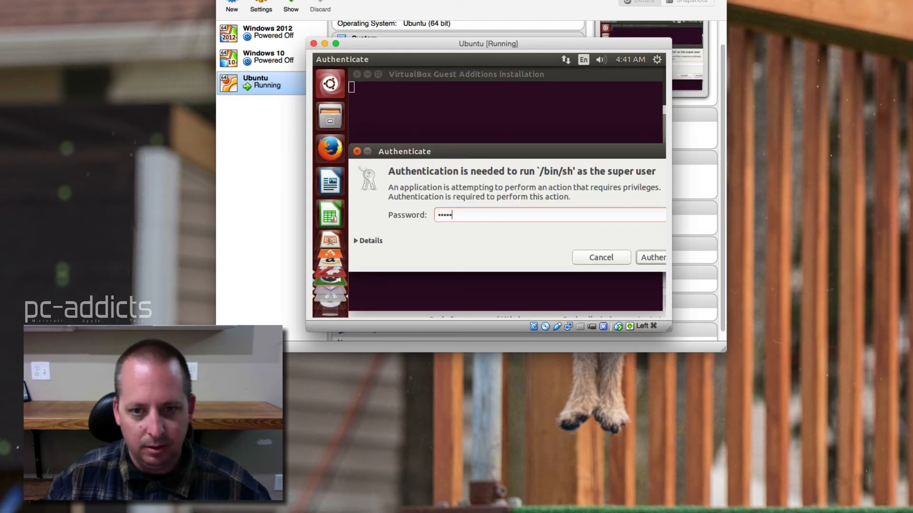
left_click(653, 257)
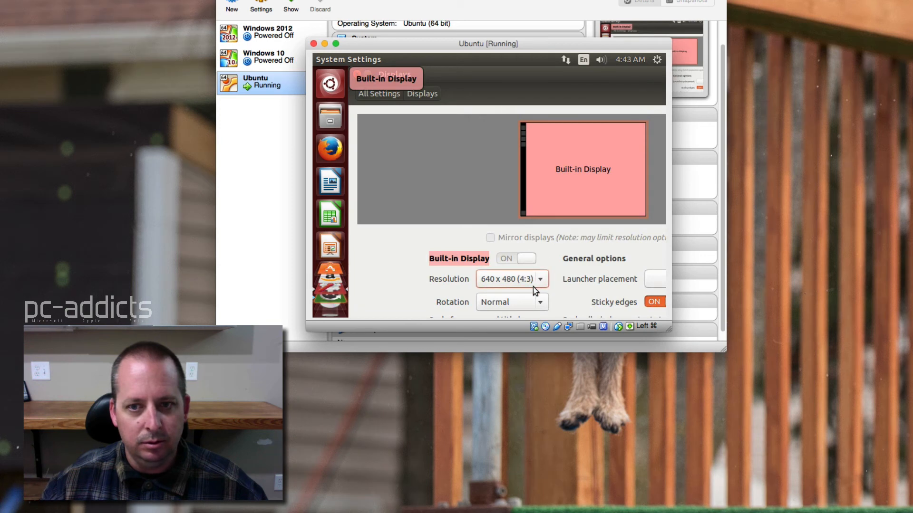
left_click(509, 279)
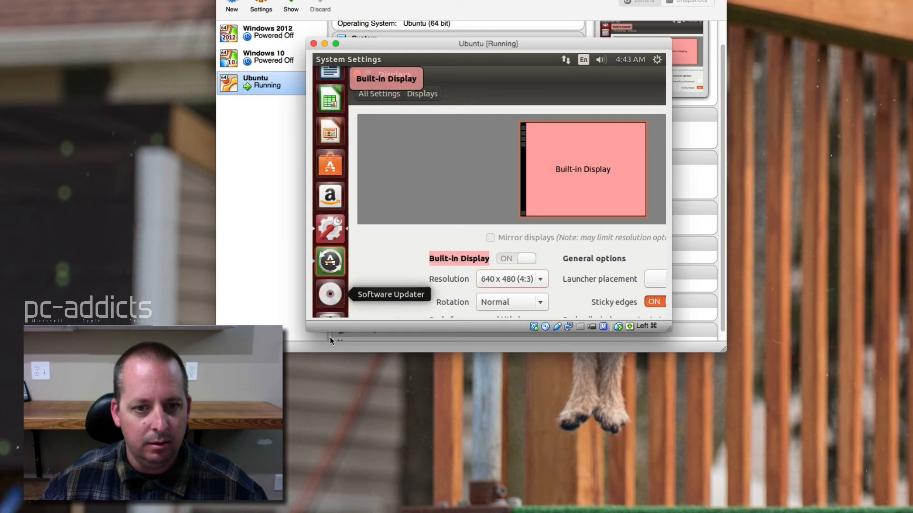
mouse_move(329, 202)
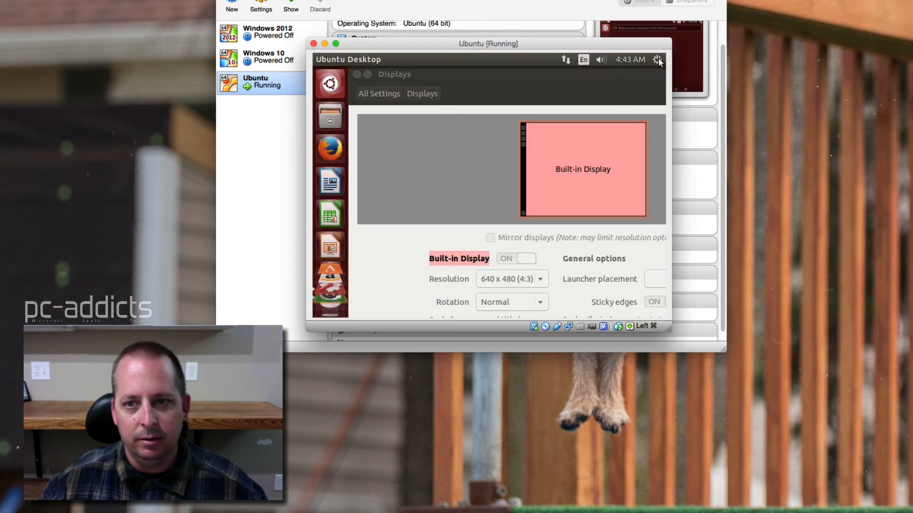
Restart the Ubuntu guest from the gear menu's Shut Down options.
left_click(656, 59)
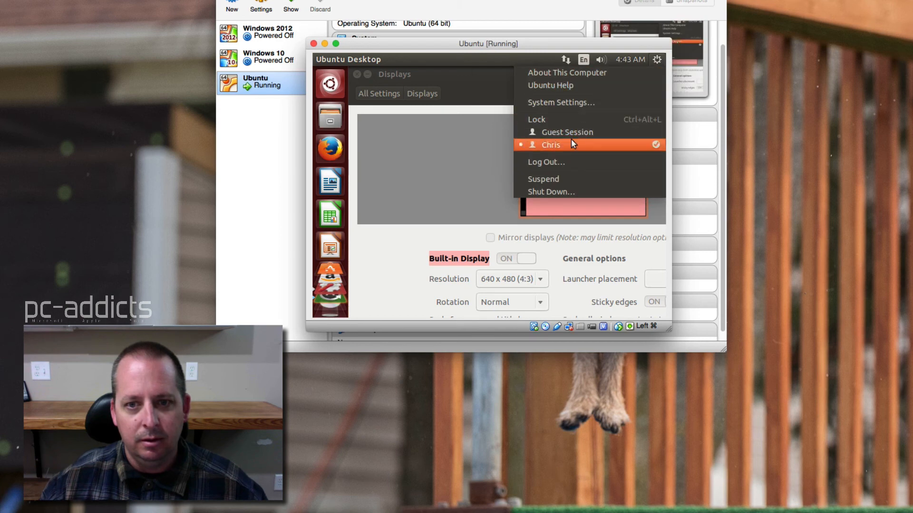
mouse_move(606, 179)
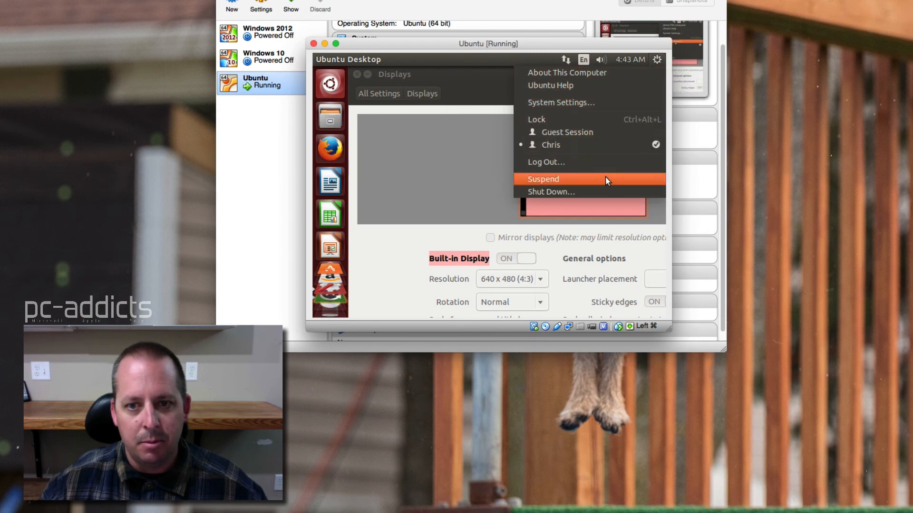
mouse_move(560, 193)
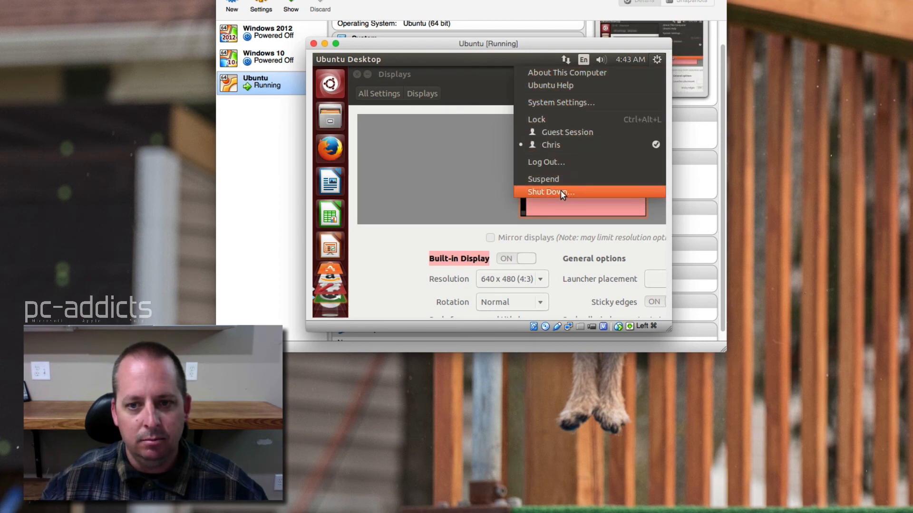
left_click(550, 192)
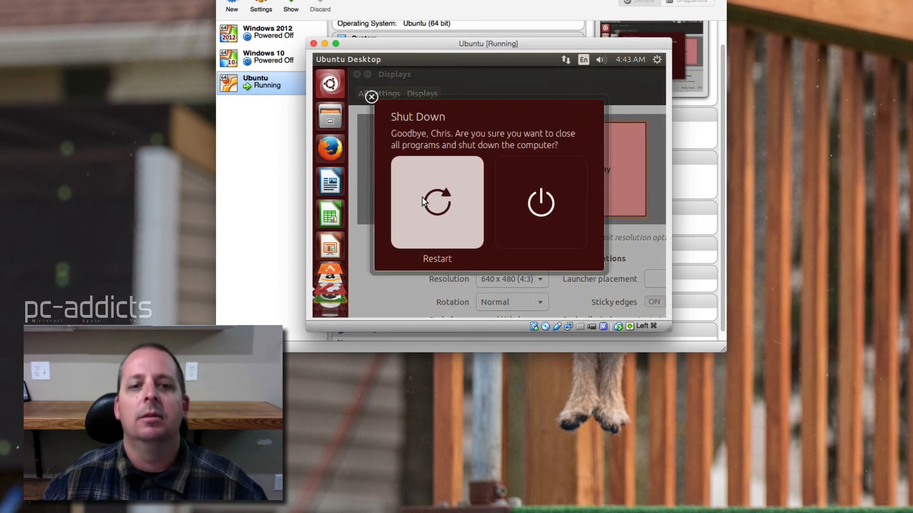
left_click(436, 202)
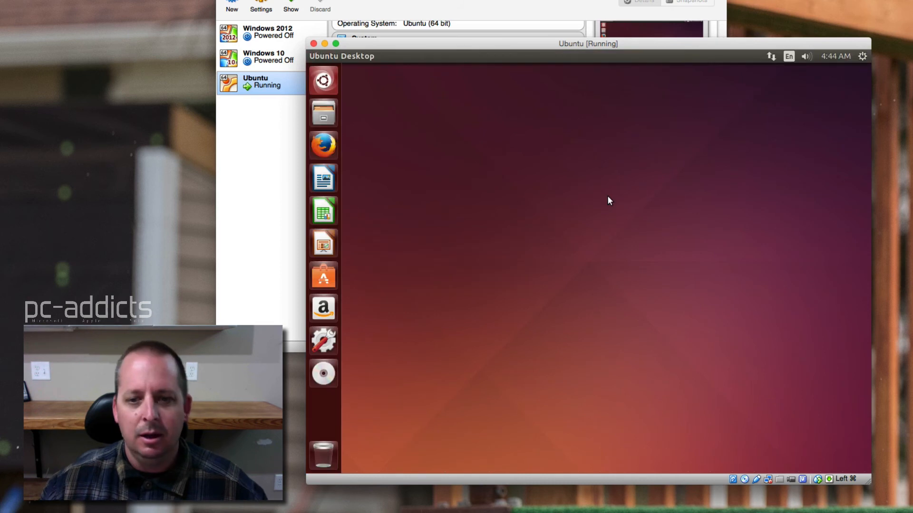
mouse_move(463, 208)
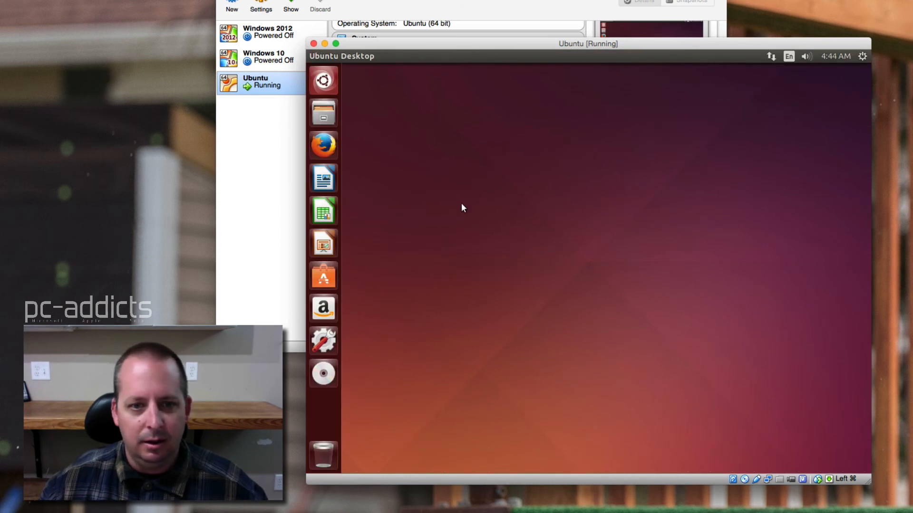
mouse_move(332, 331)
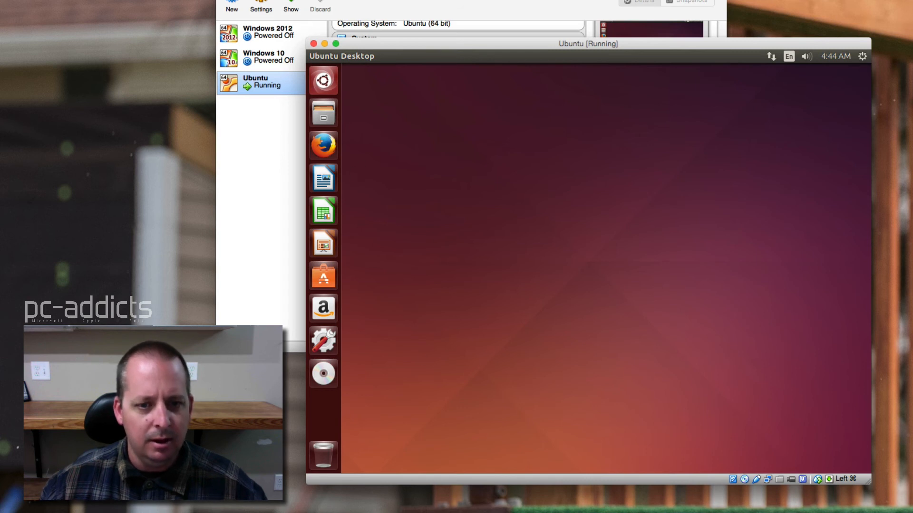
mouse_move(323, 112)
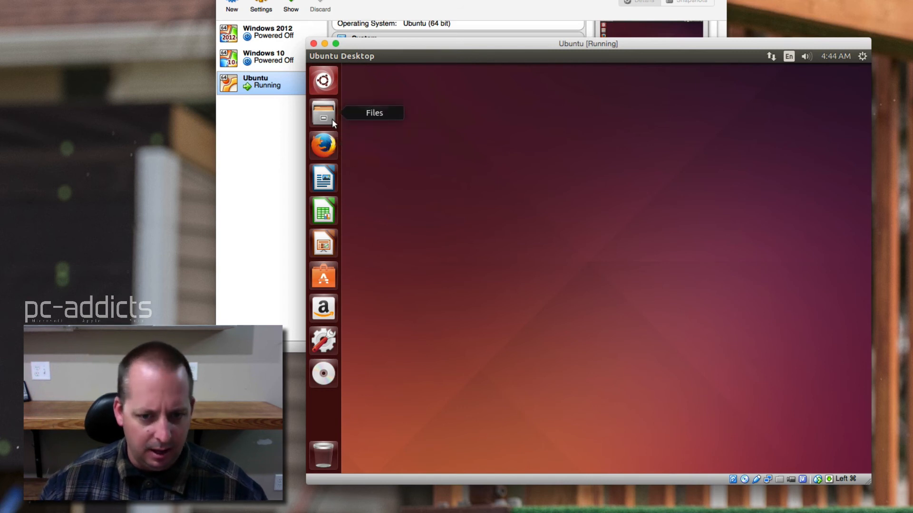
mouse_move(426, 237)
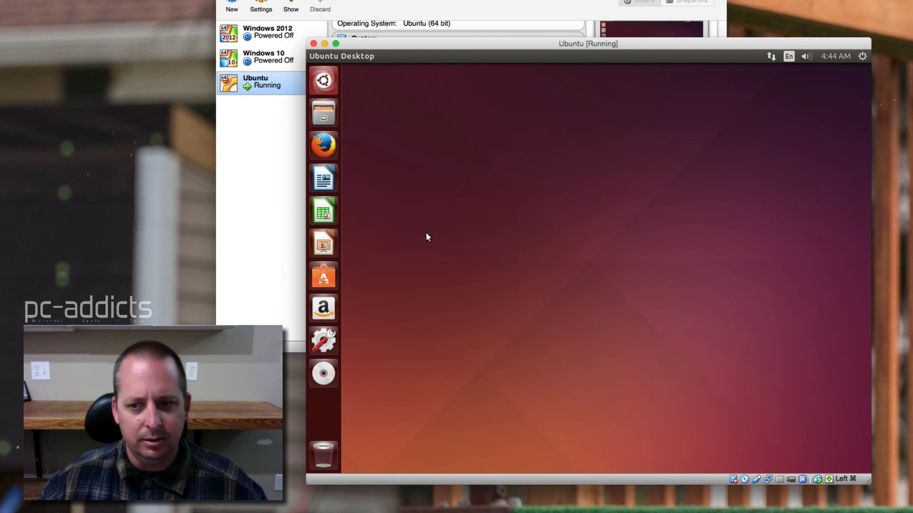
mouse_move(389, 360)
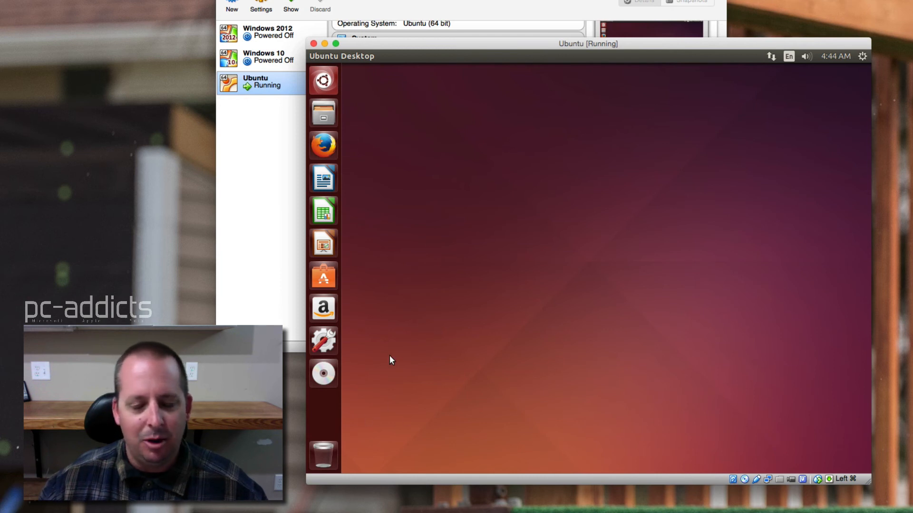
mouse_move(382, 358)
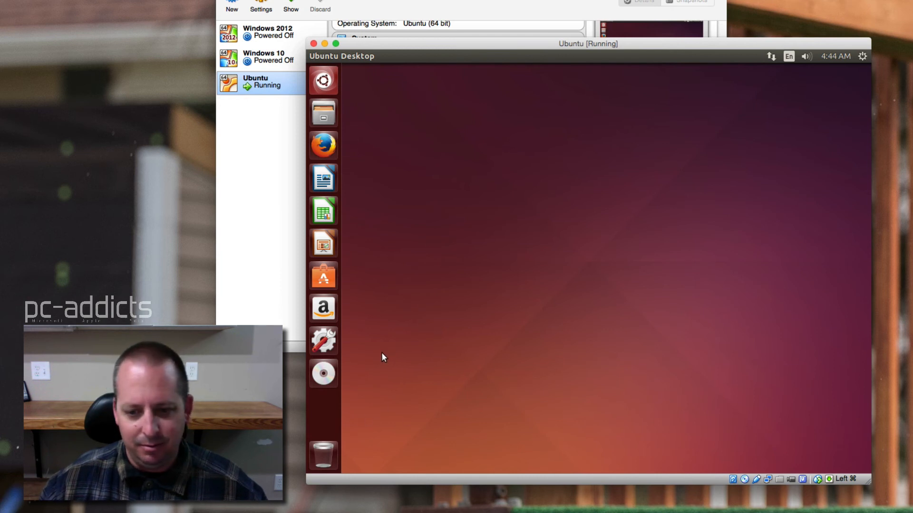
mouse_move(323, 340)
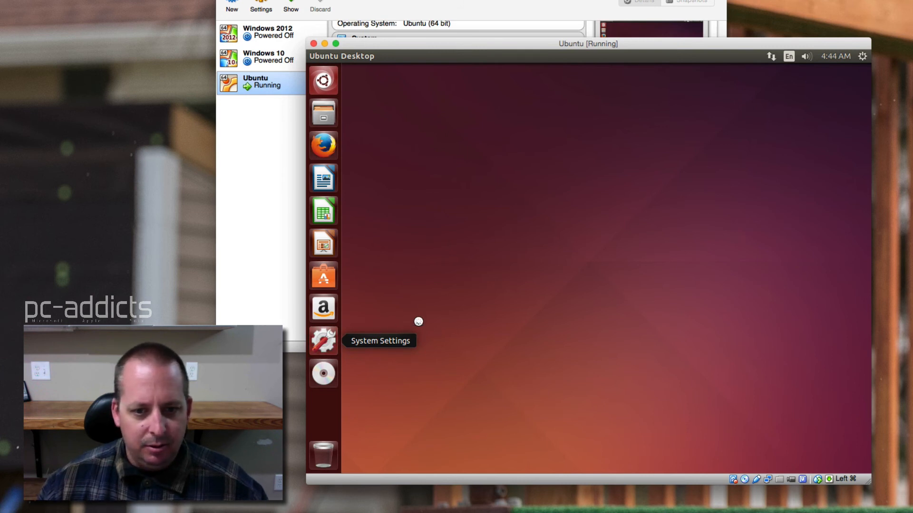
mouse_move(493, 269)
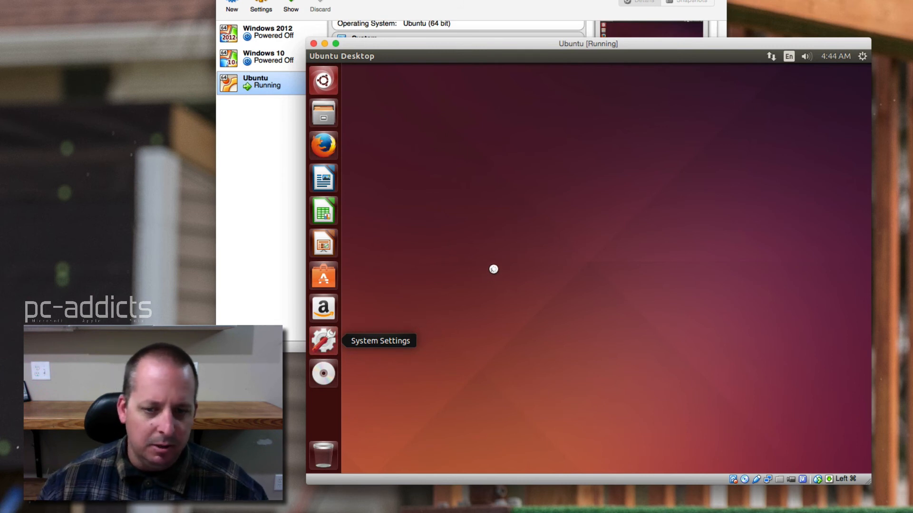
left_click(322, 341)
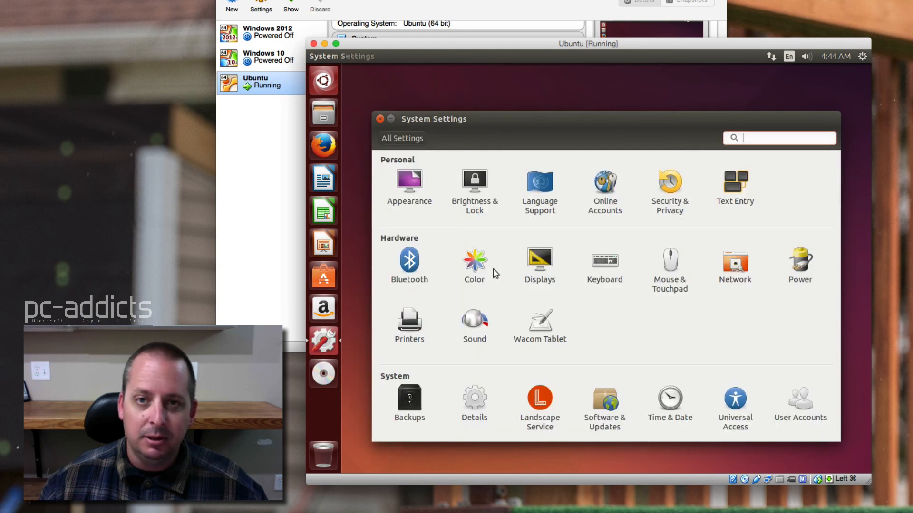
left_click(539, 265)
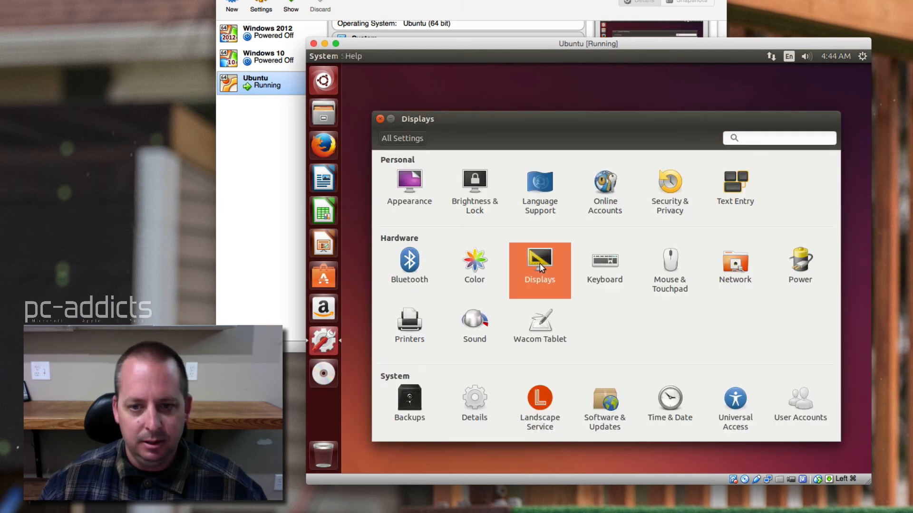
left_click(539, 260)
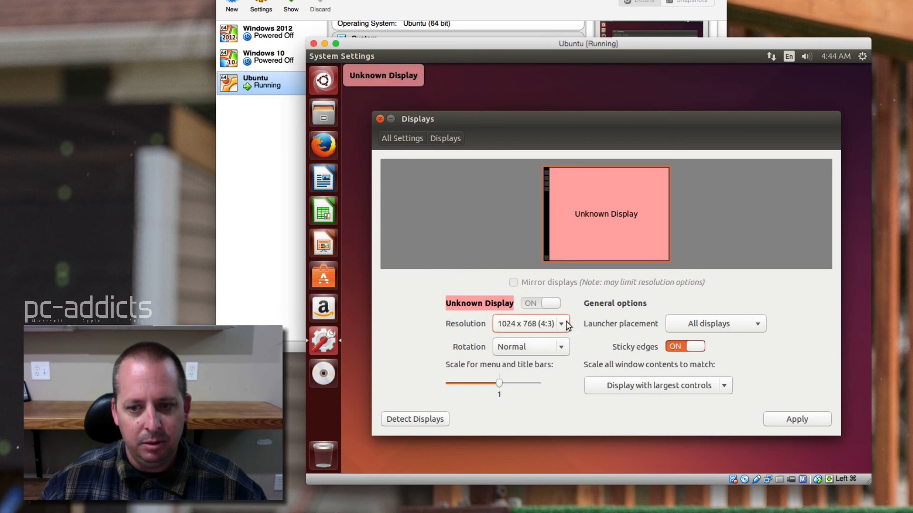
mouse_move(653, 382)
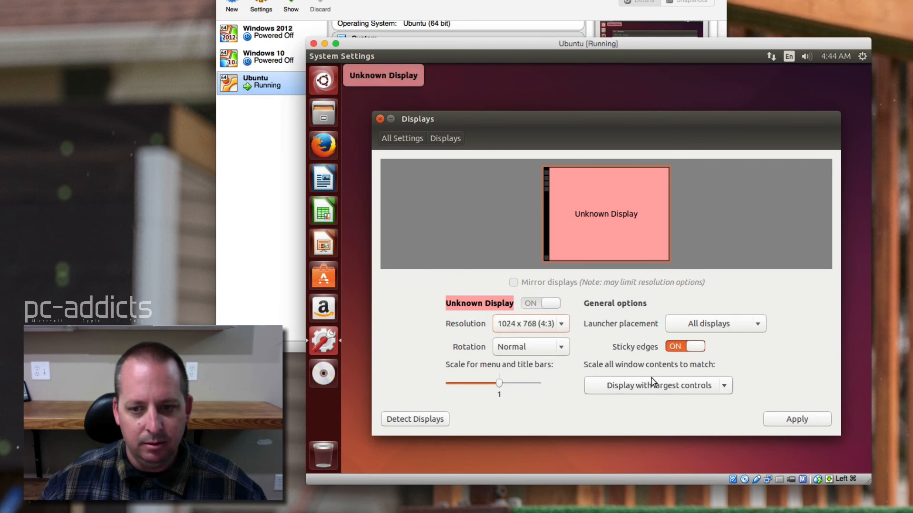
mouse_move(576, 284)
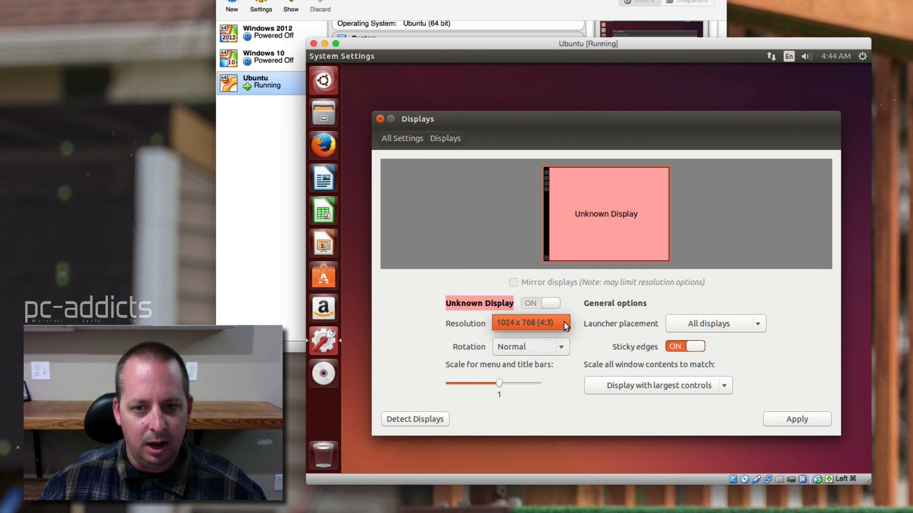
left_click(402, 137)
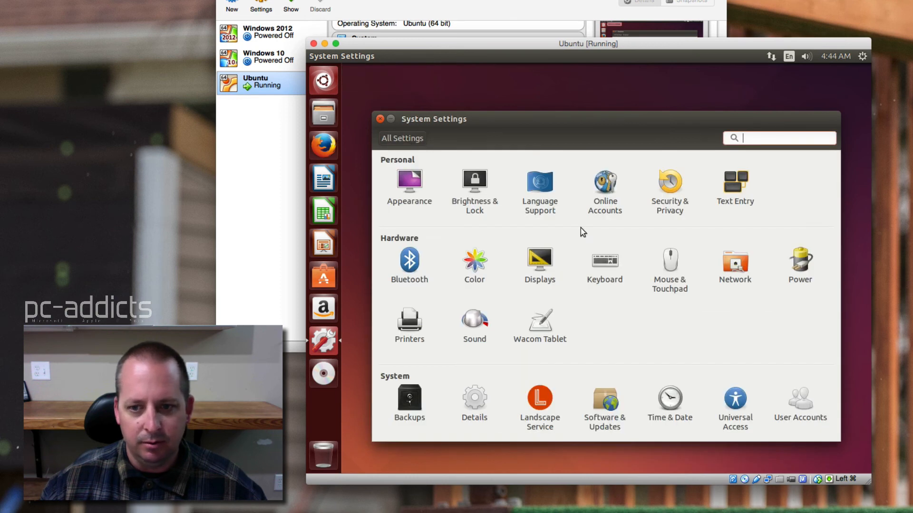
mouse_move(784, 274)
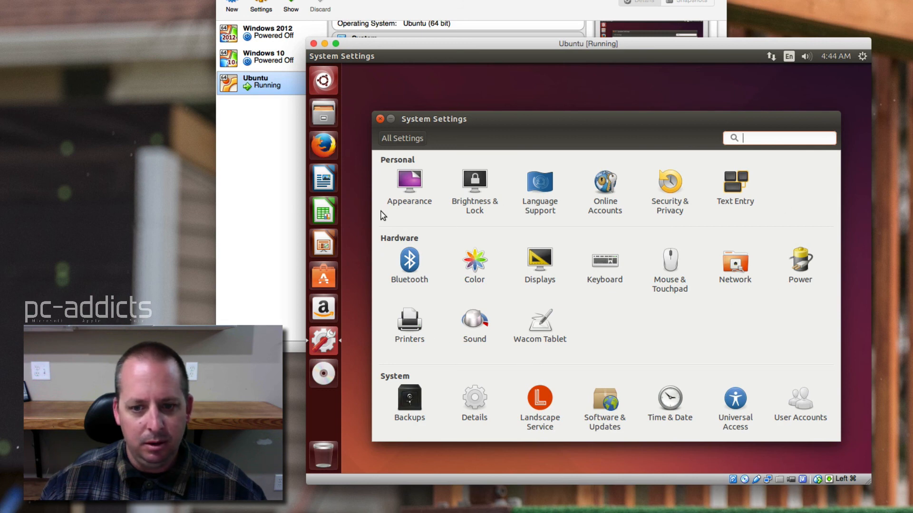
mouse_move(639, 324)
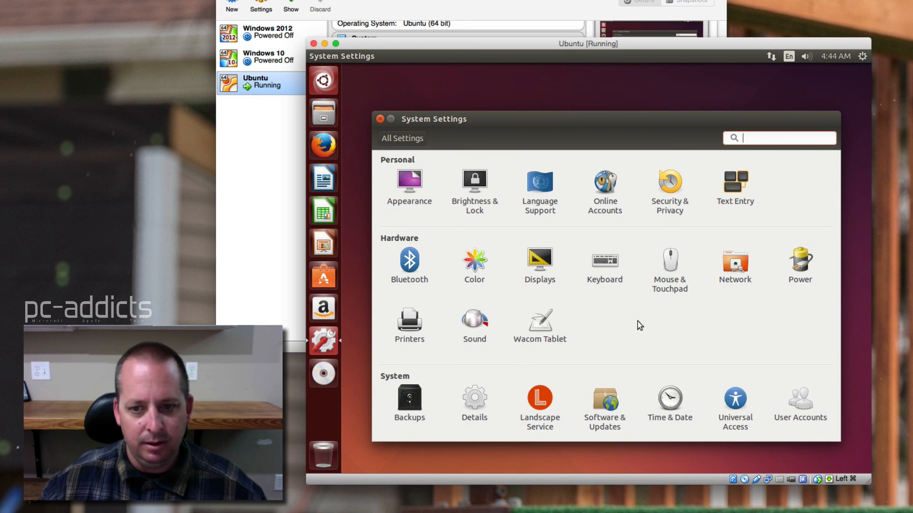
left_click(539, 257)
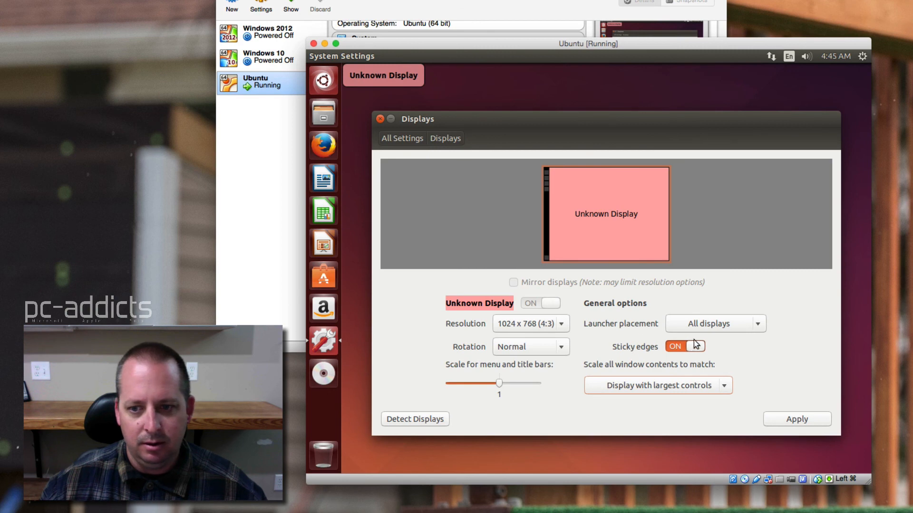
left_click(713, 324)
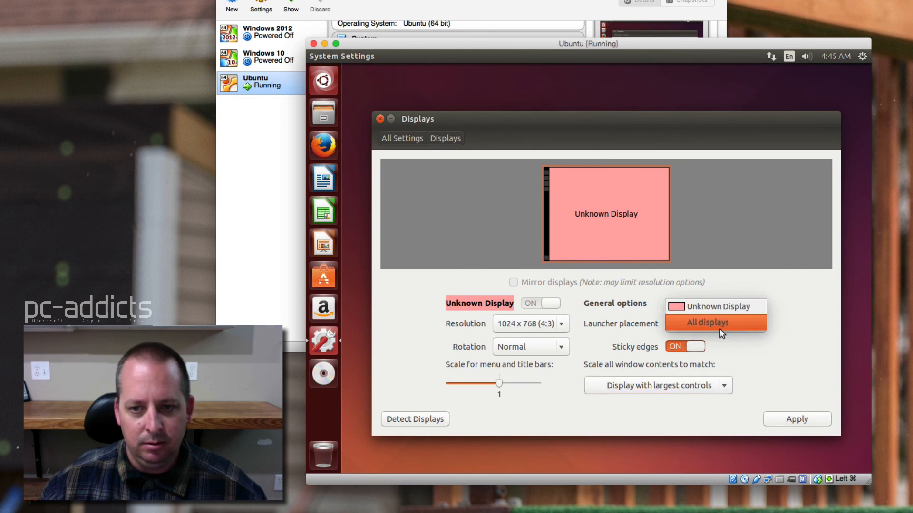
left_click(706, 322)
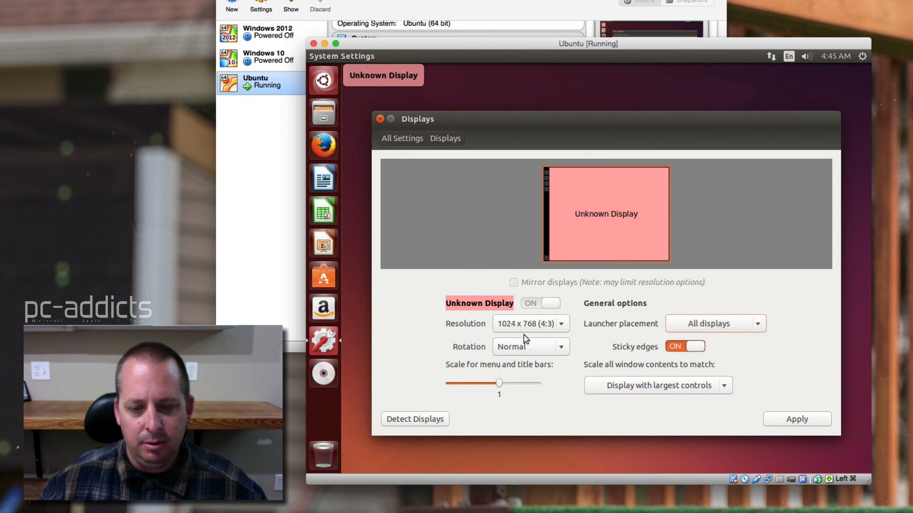
left_click(380, 119)
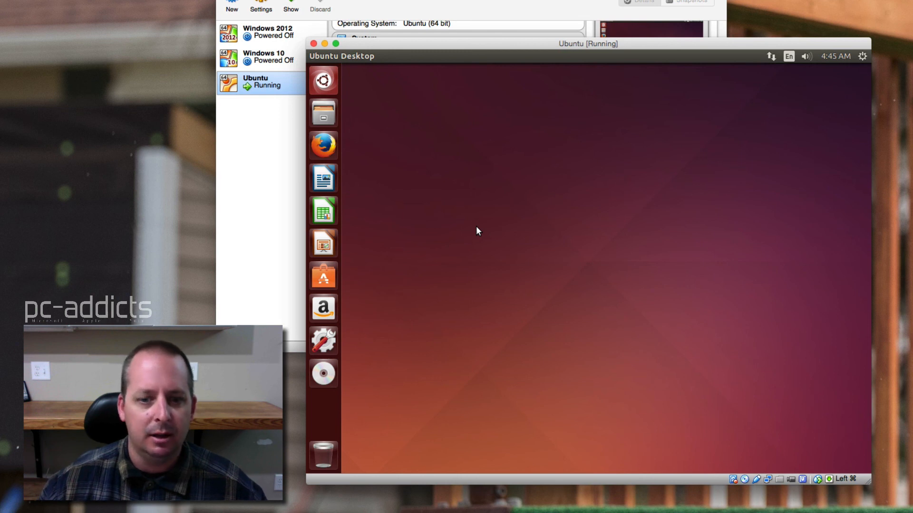
mouse_move(470, 237)
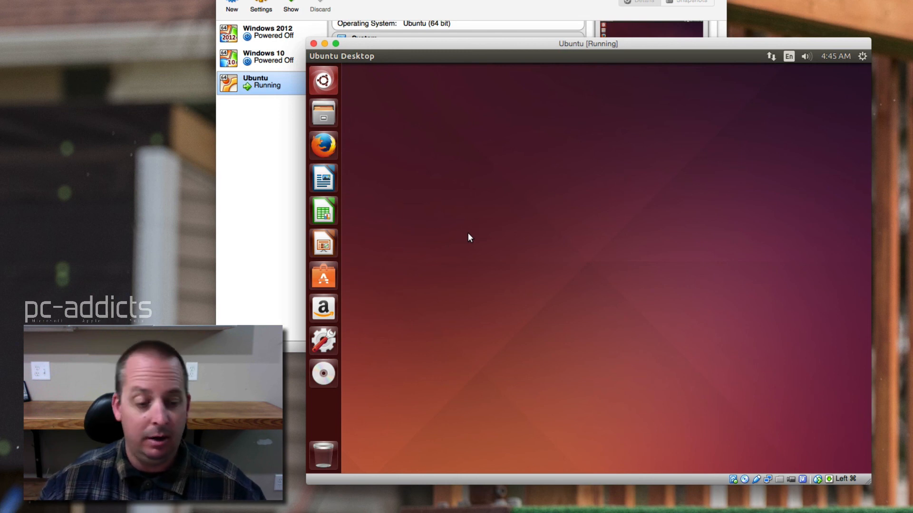